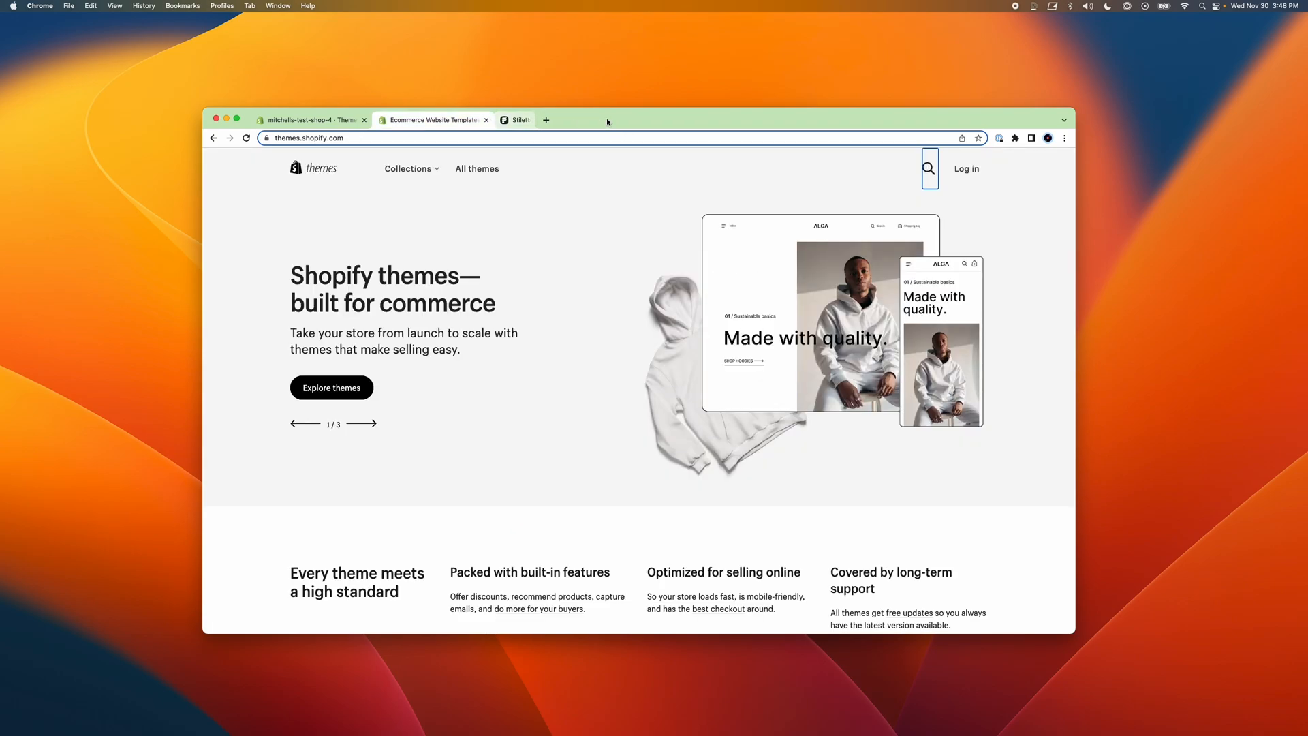
- Search the Theme Store for 'Stiletto' and open the Stiletto theme page by Fluorescent Design Inc
left_click(528, 119)
type("St")
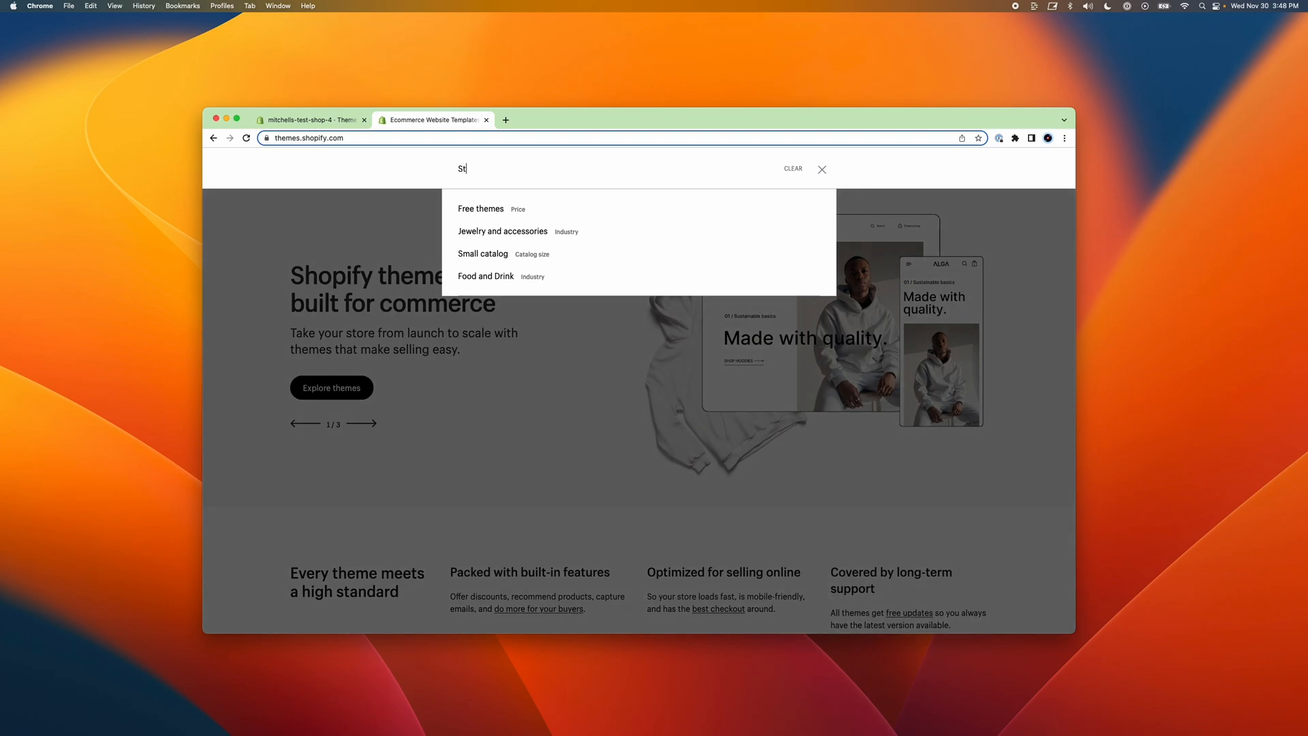
type("iletto")
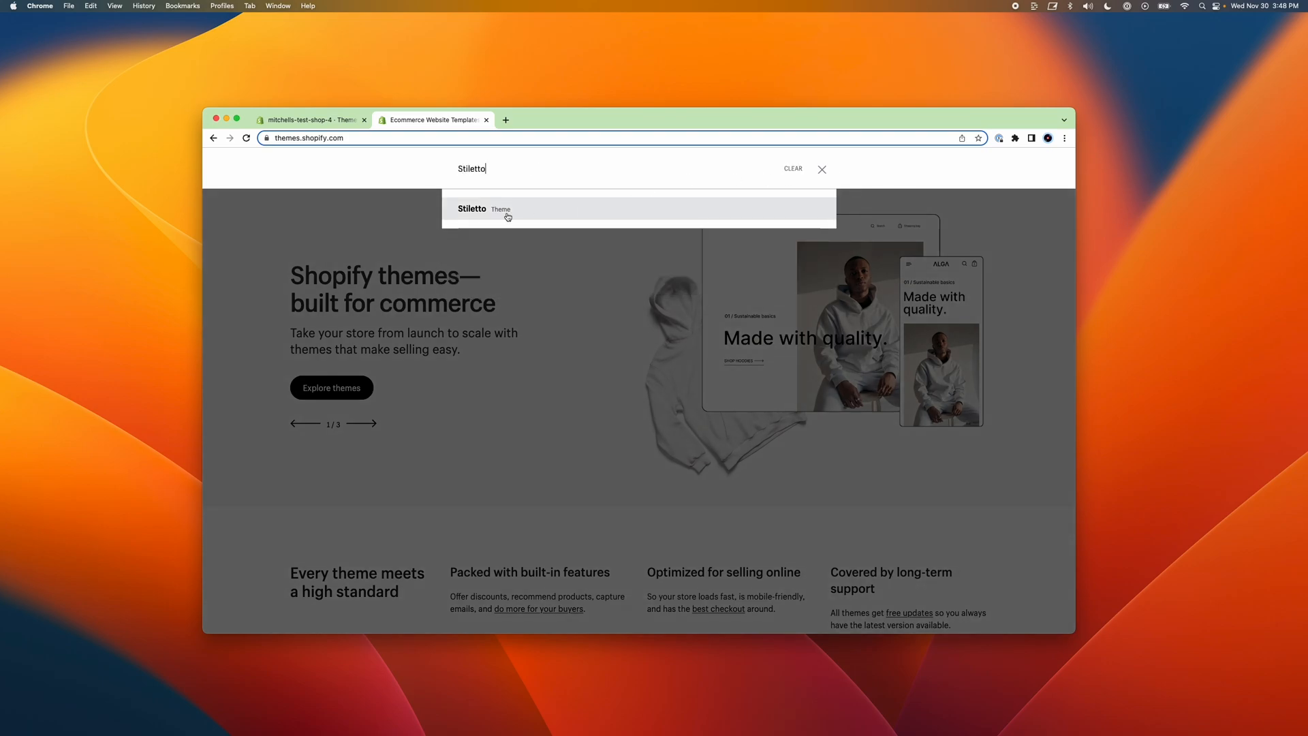
left_click(472, 209)
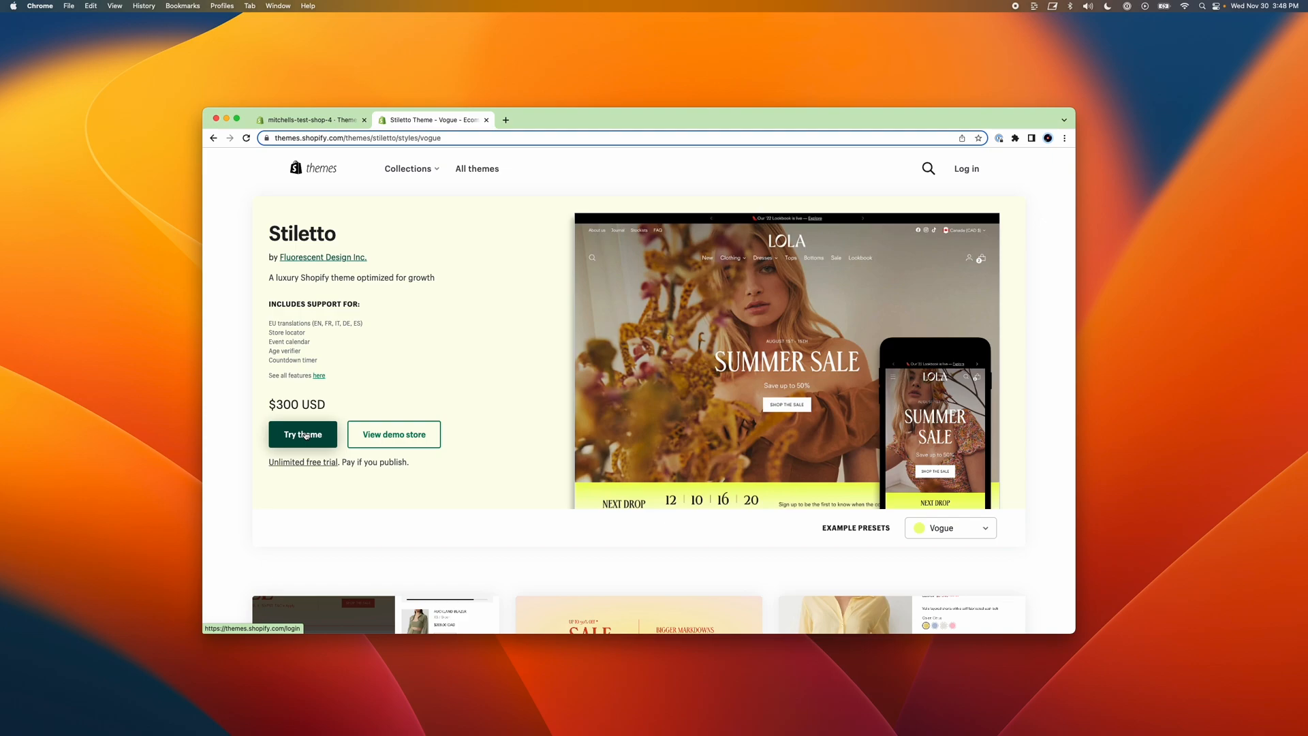
mouse_move(486, 400)
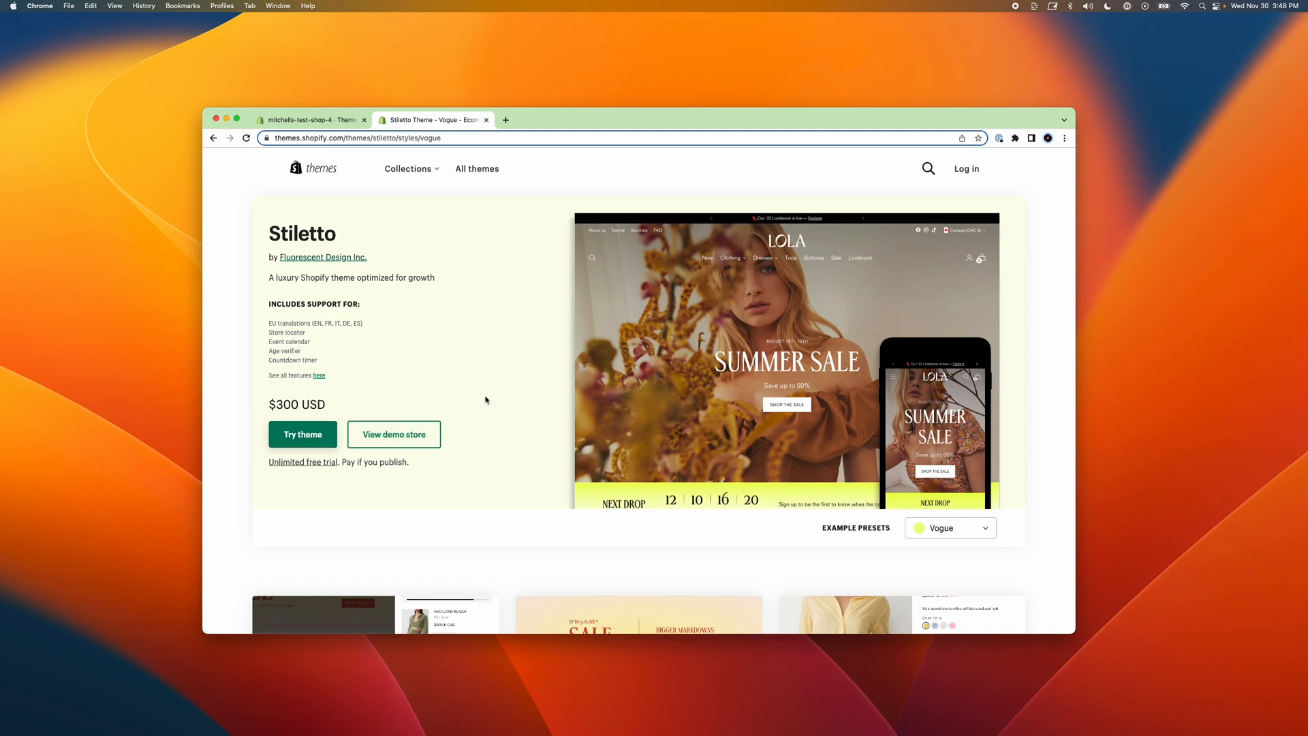
- Return to the store admin Themes page and view the theme library with Stiletto-v1.6.0 added
left_click(485, 119)
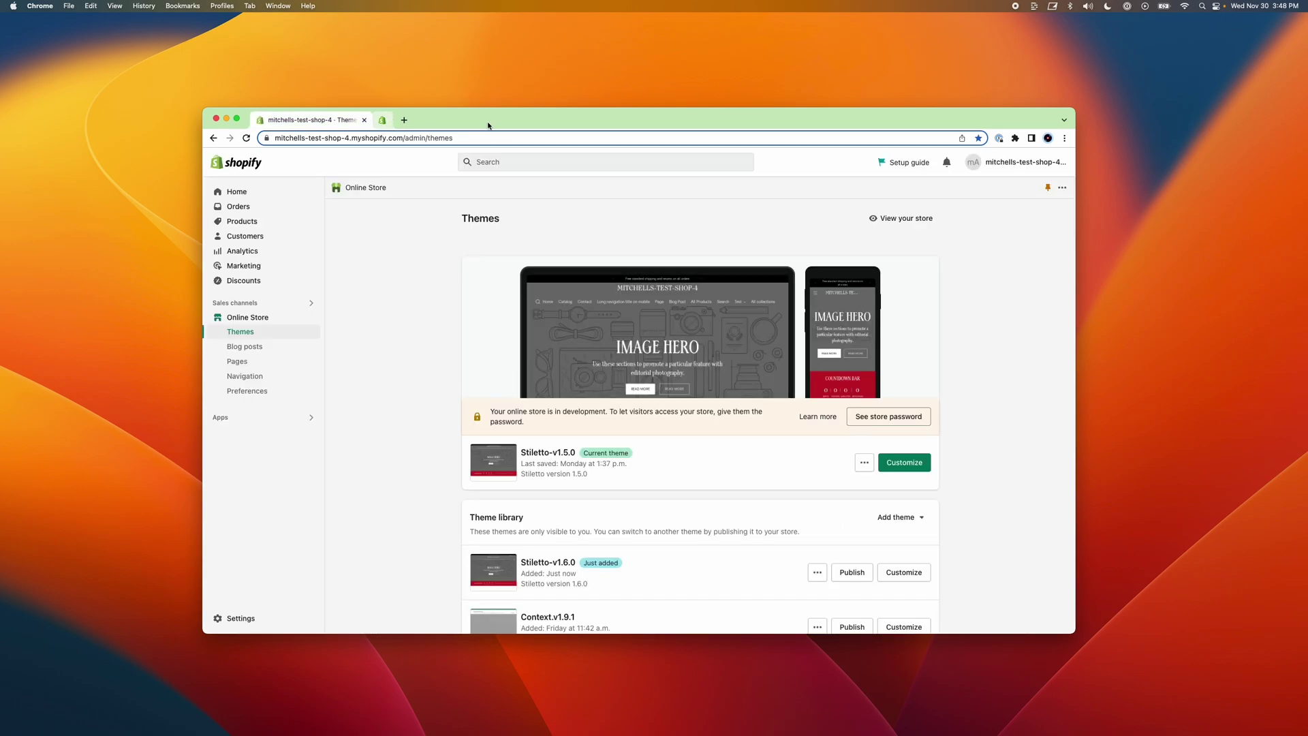
scroll("down", 3)
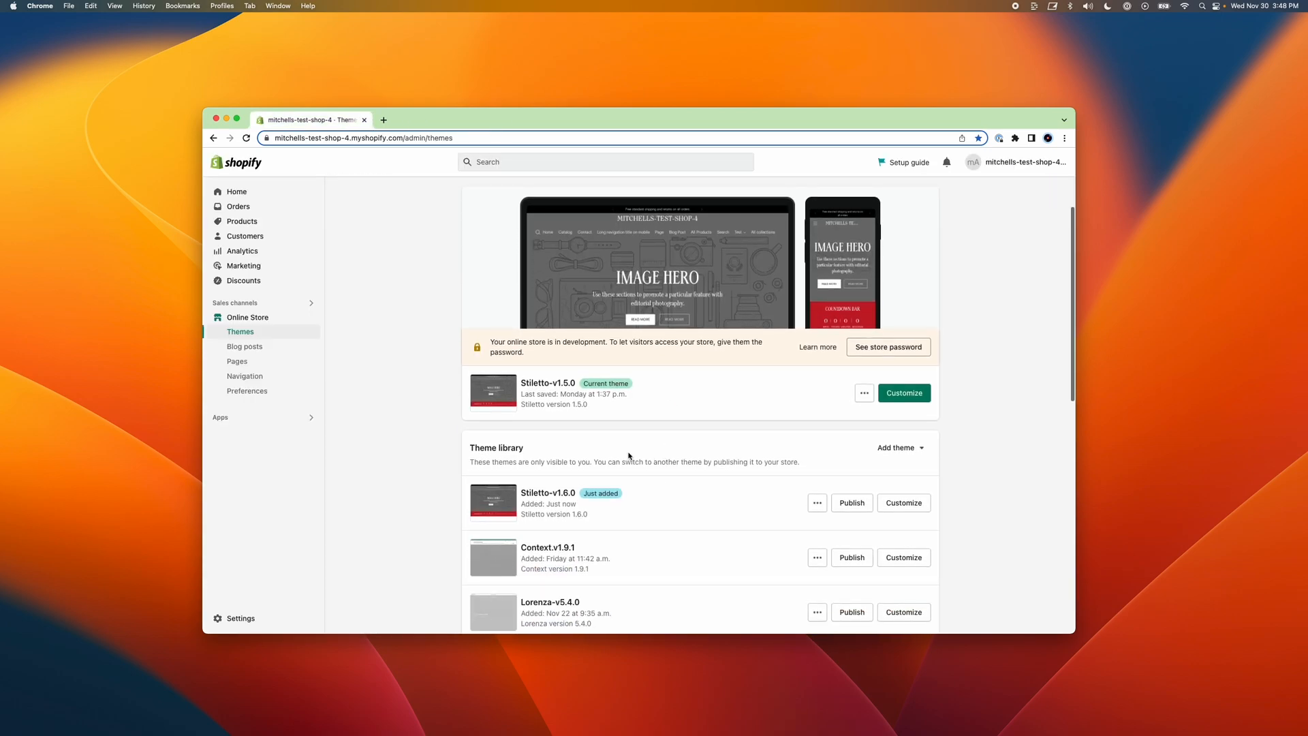
mouse_move(640, 516)
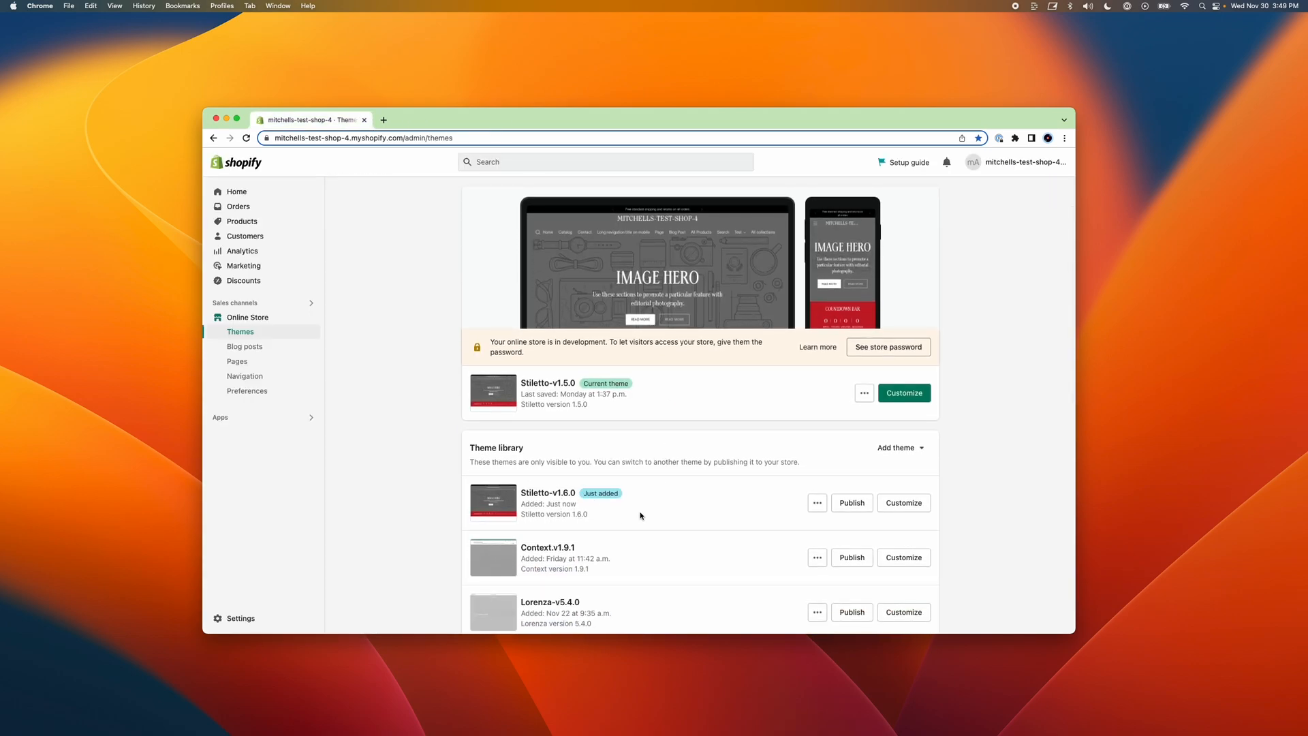
mouse_move(647, 512)
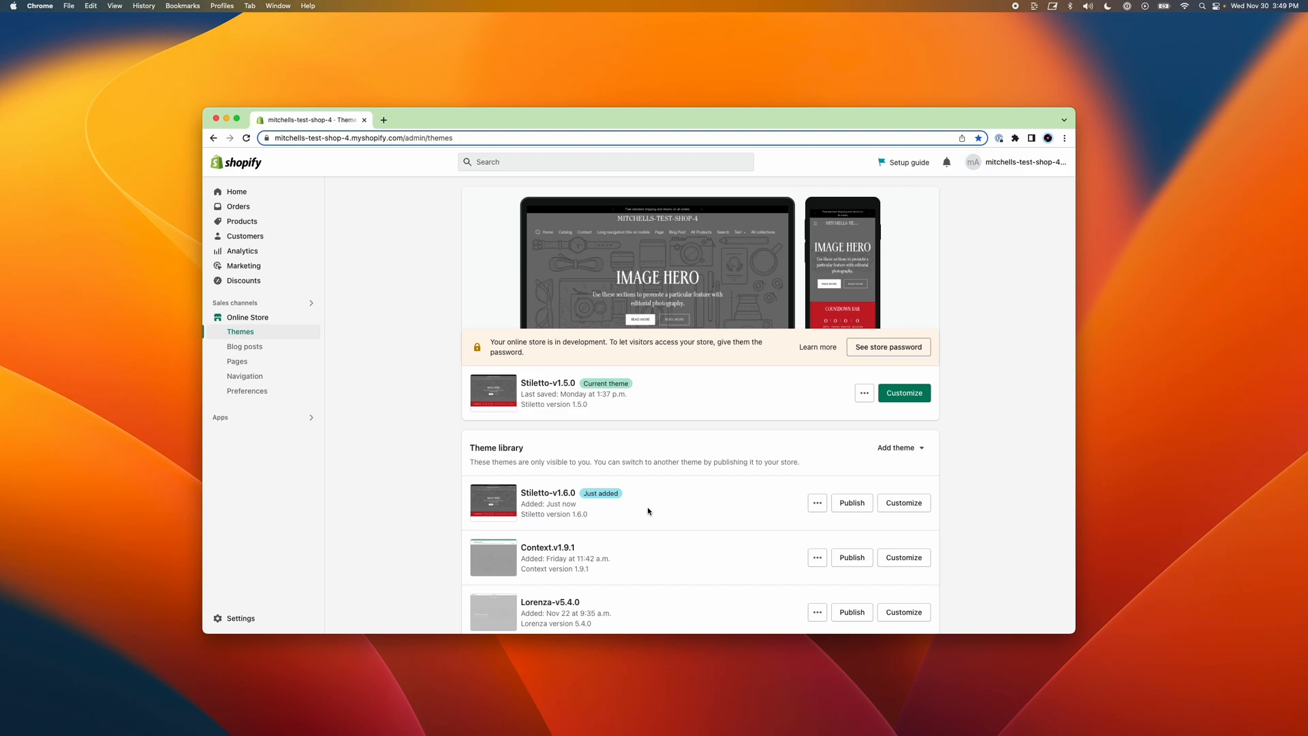
mouse_move(241, 331)
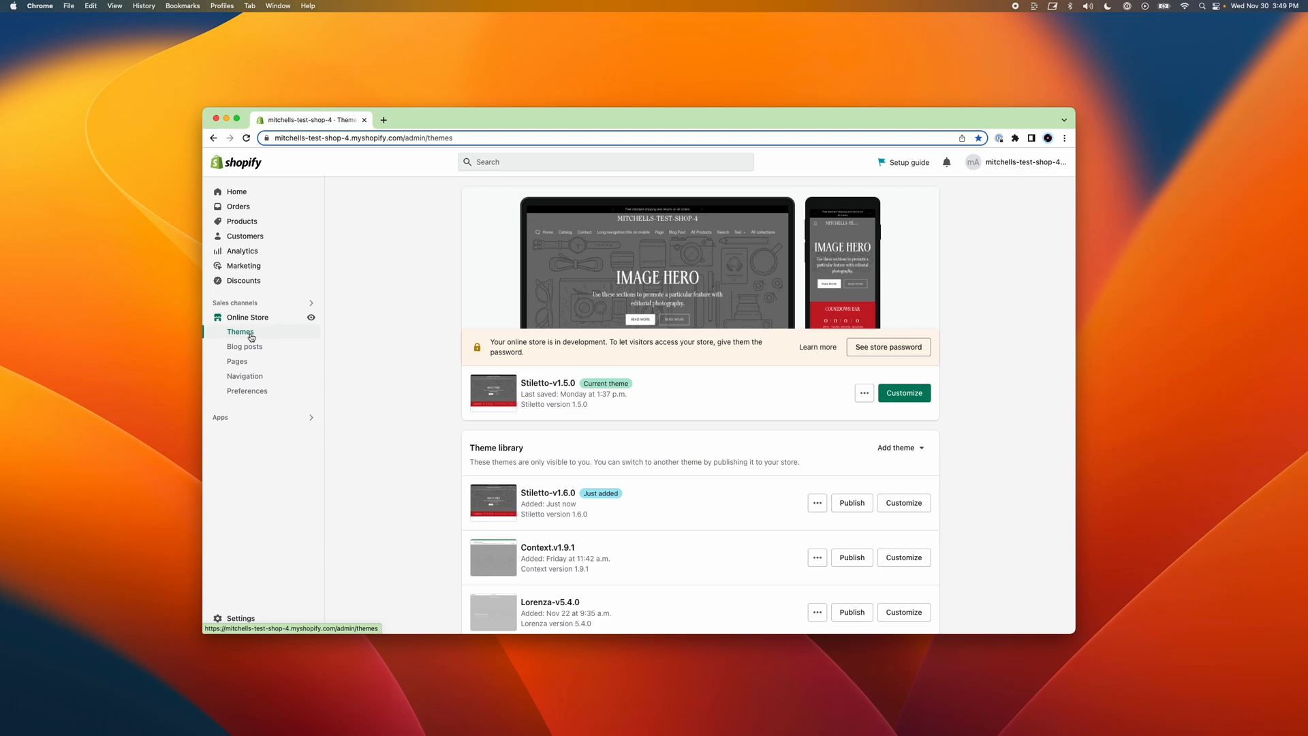
mouse_move(627, 498)
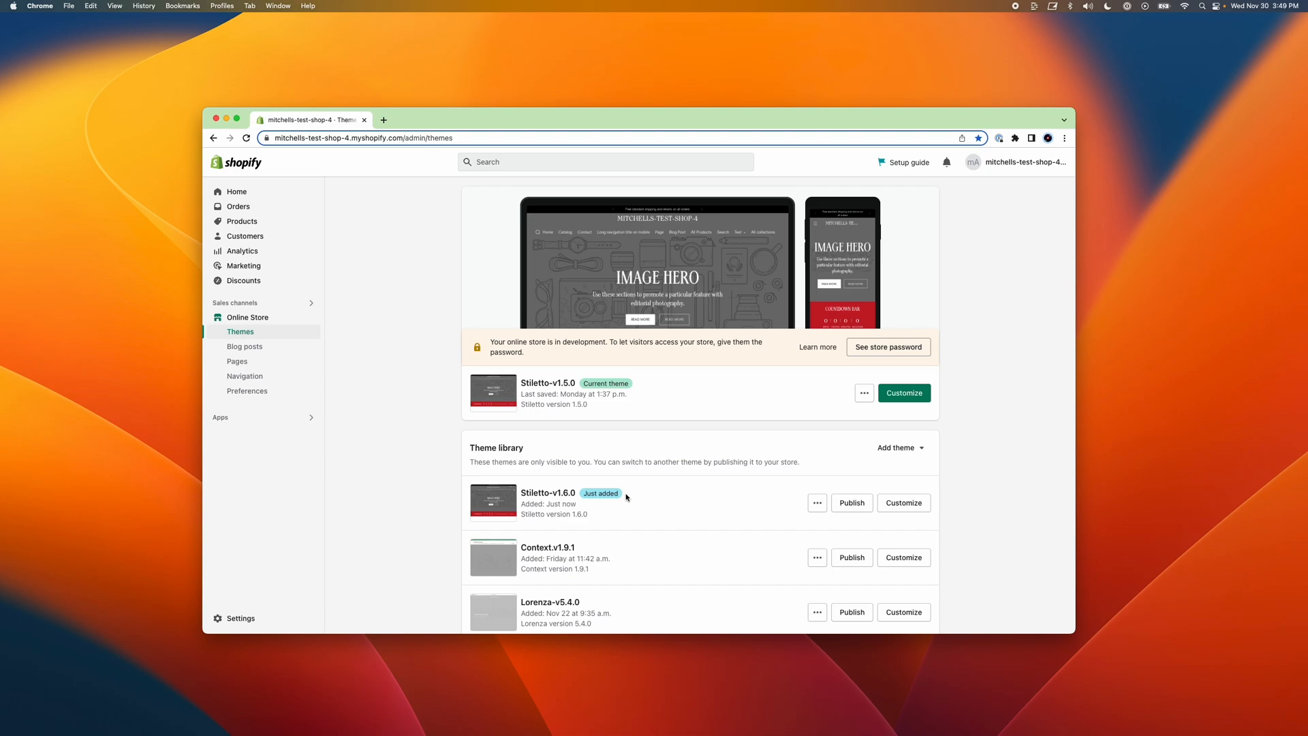
mouse_move(865, 393)
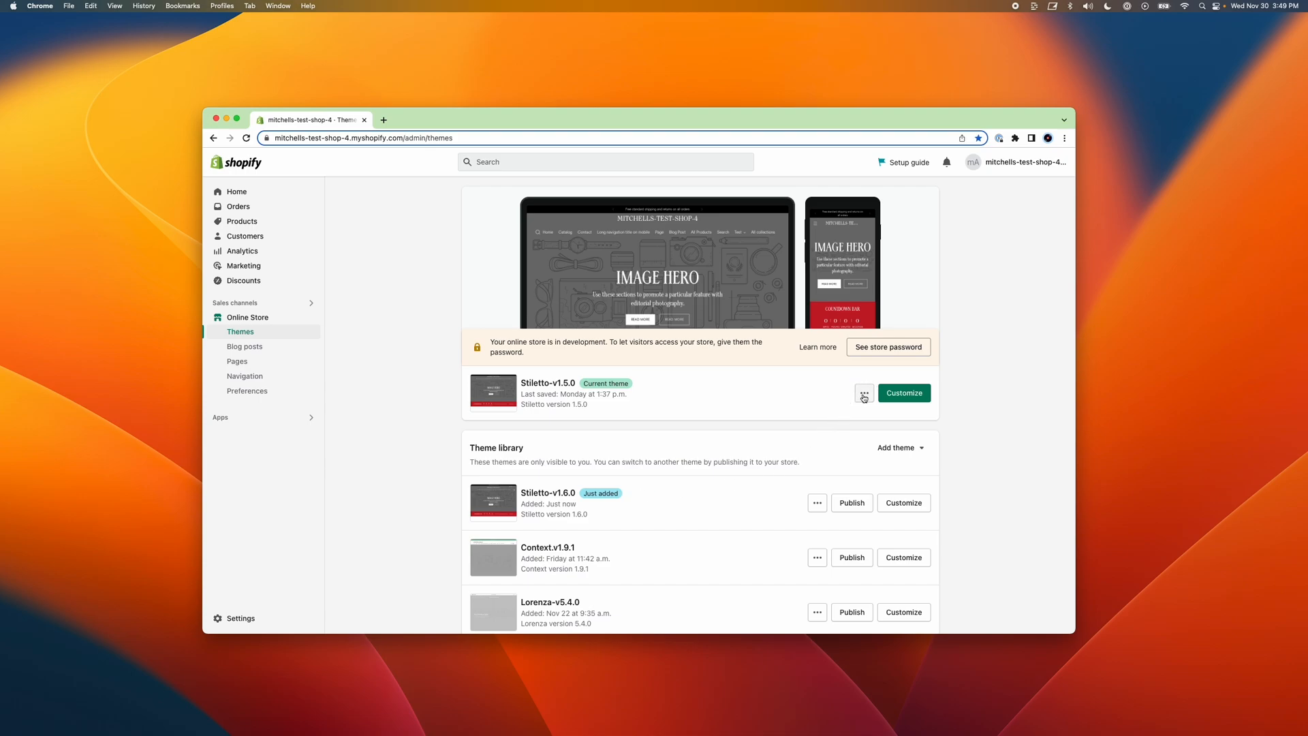
- Launch Edit code for Stiletto-v1.5.0 and Stiletto-v1.6.0 from each theme's actions menu
left_click(865, 393)
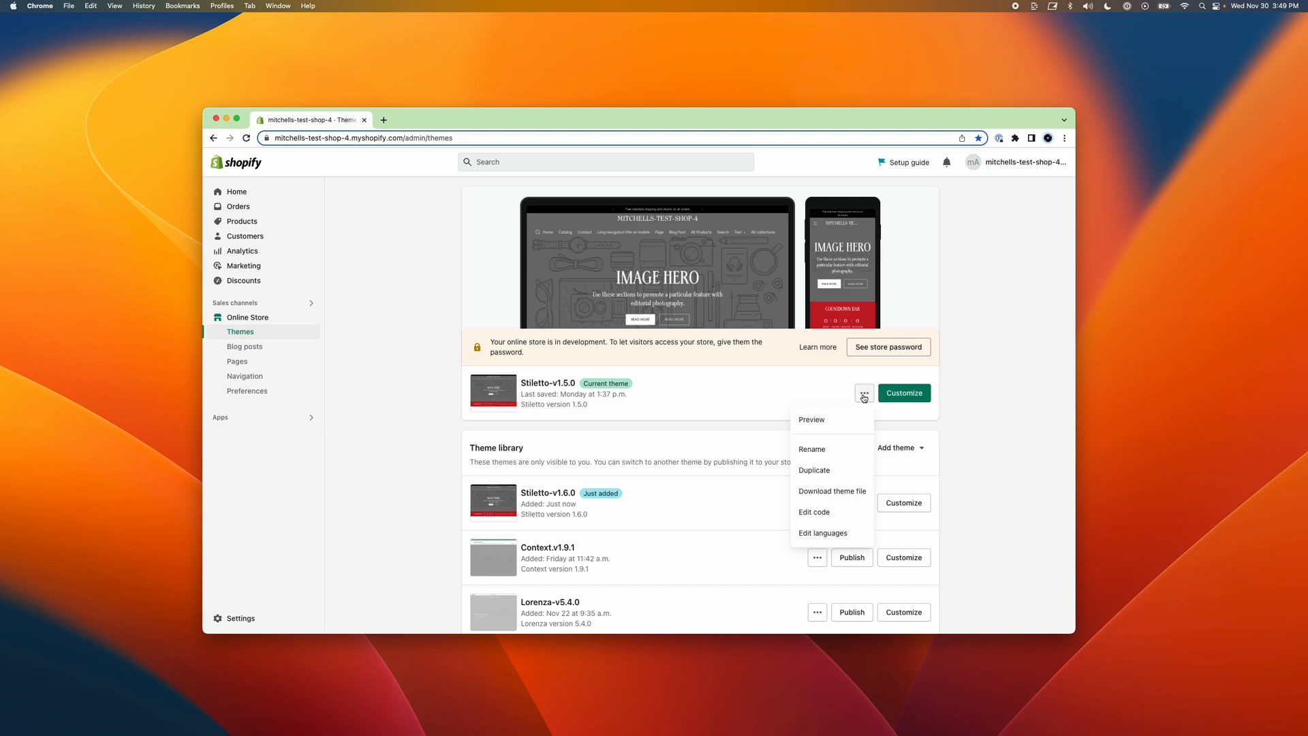
mouse_move(813, 512)
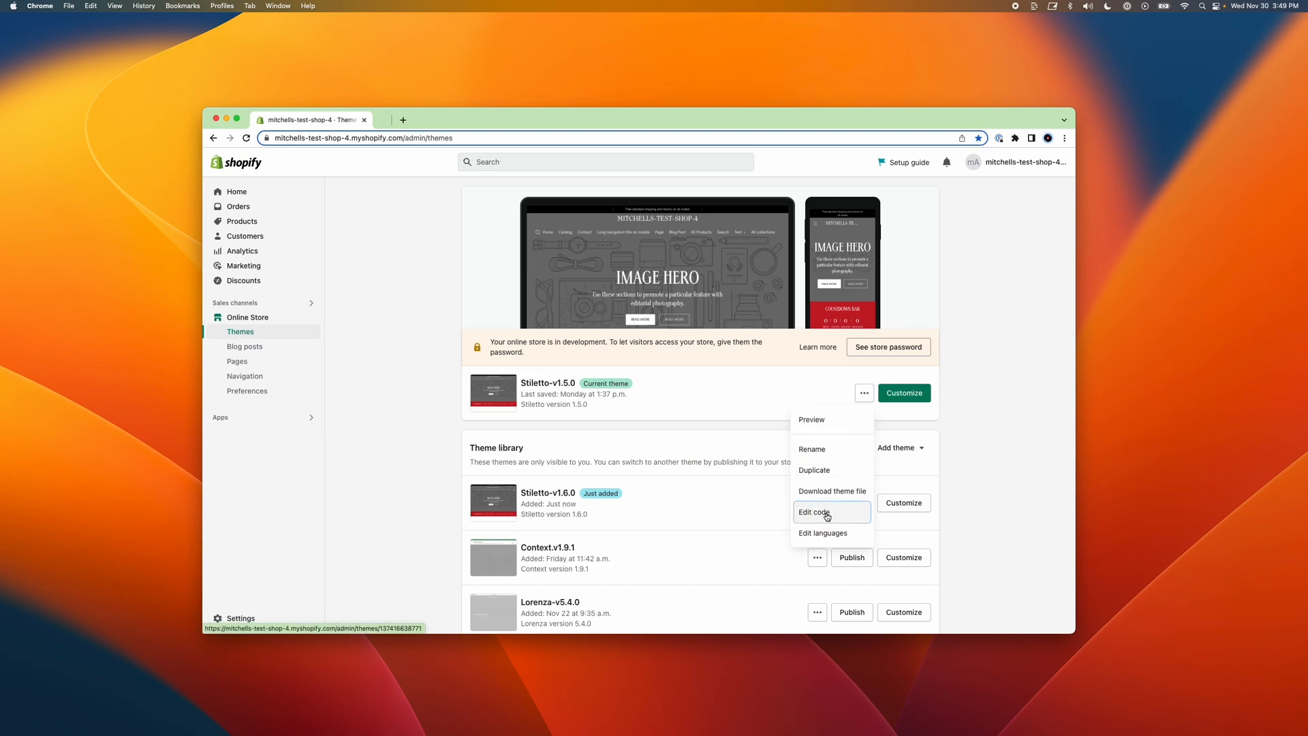
left_click(813, 512)
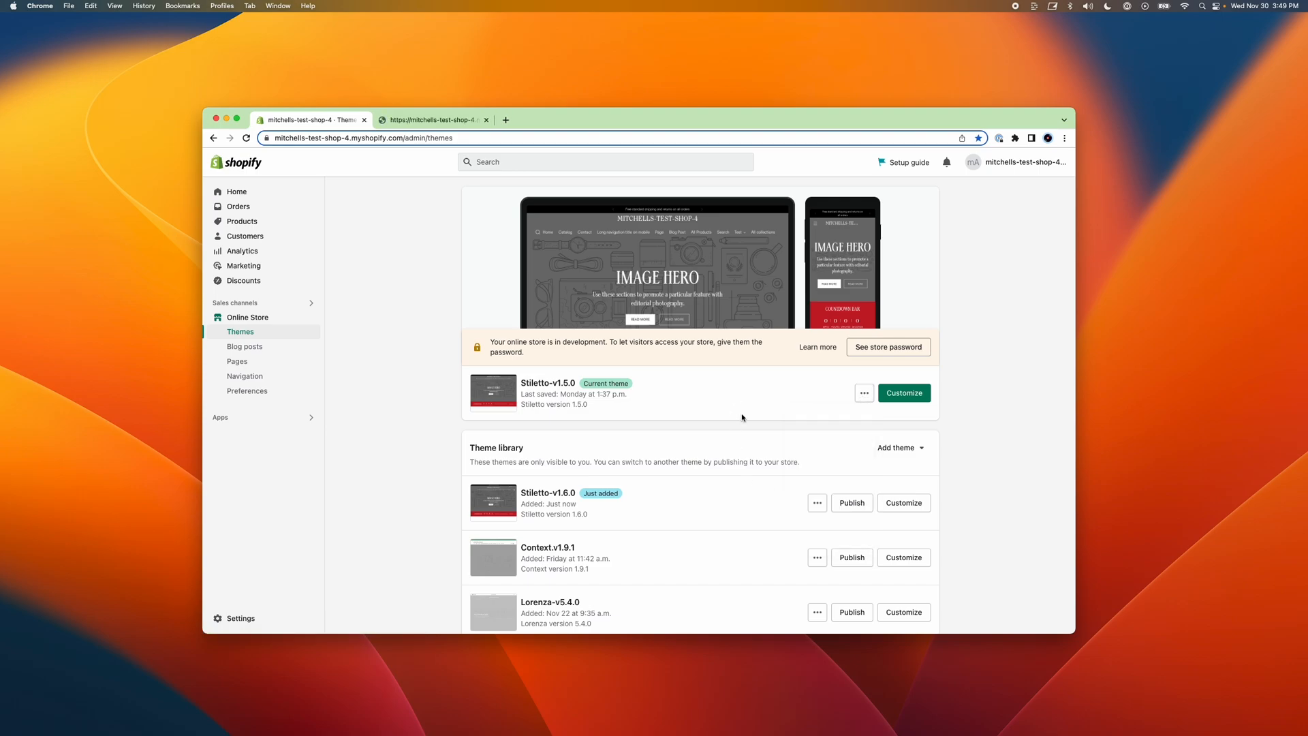
left_click(863, 393)
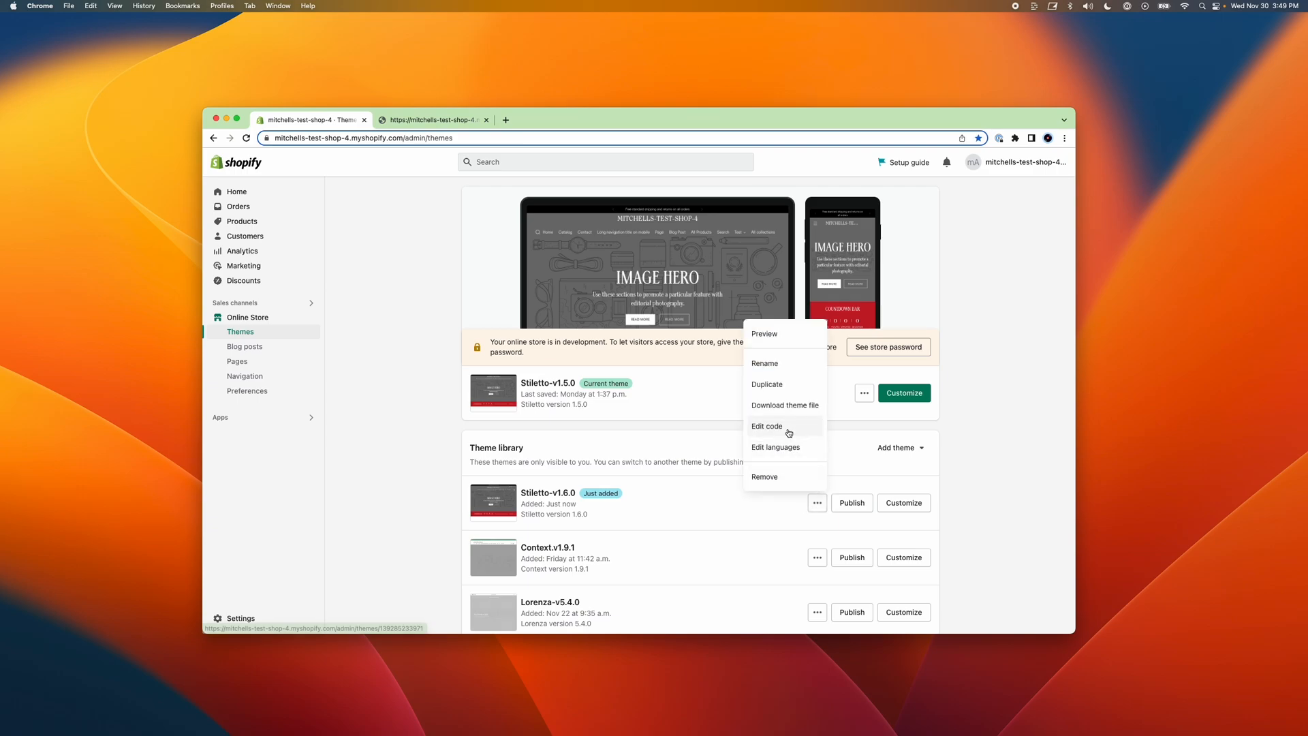
left_click(766, 425)
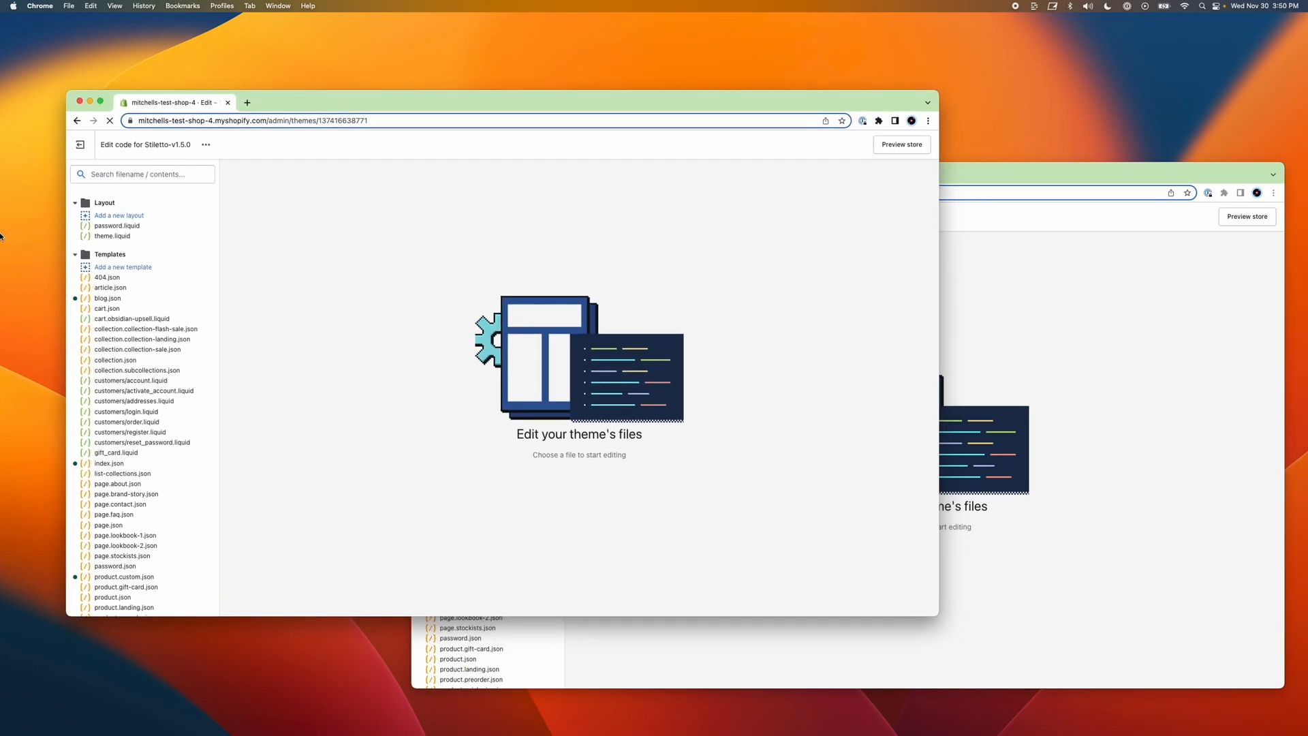
mouse_move(186, 145)
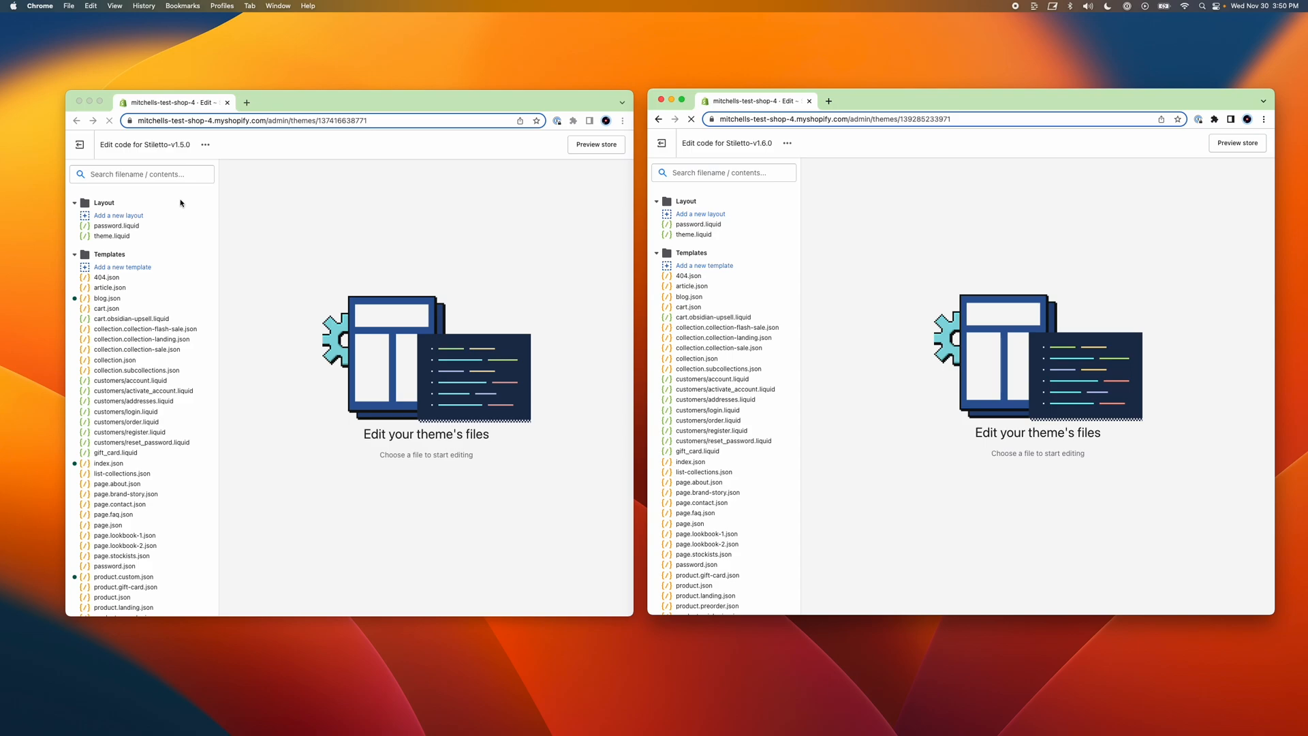
- Tidy the v1.5.0 file list with Templates expanded and focus the v1.6.0 editor alongside it
left_click(75, 201)
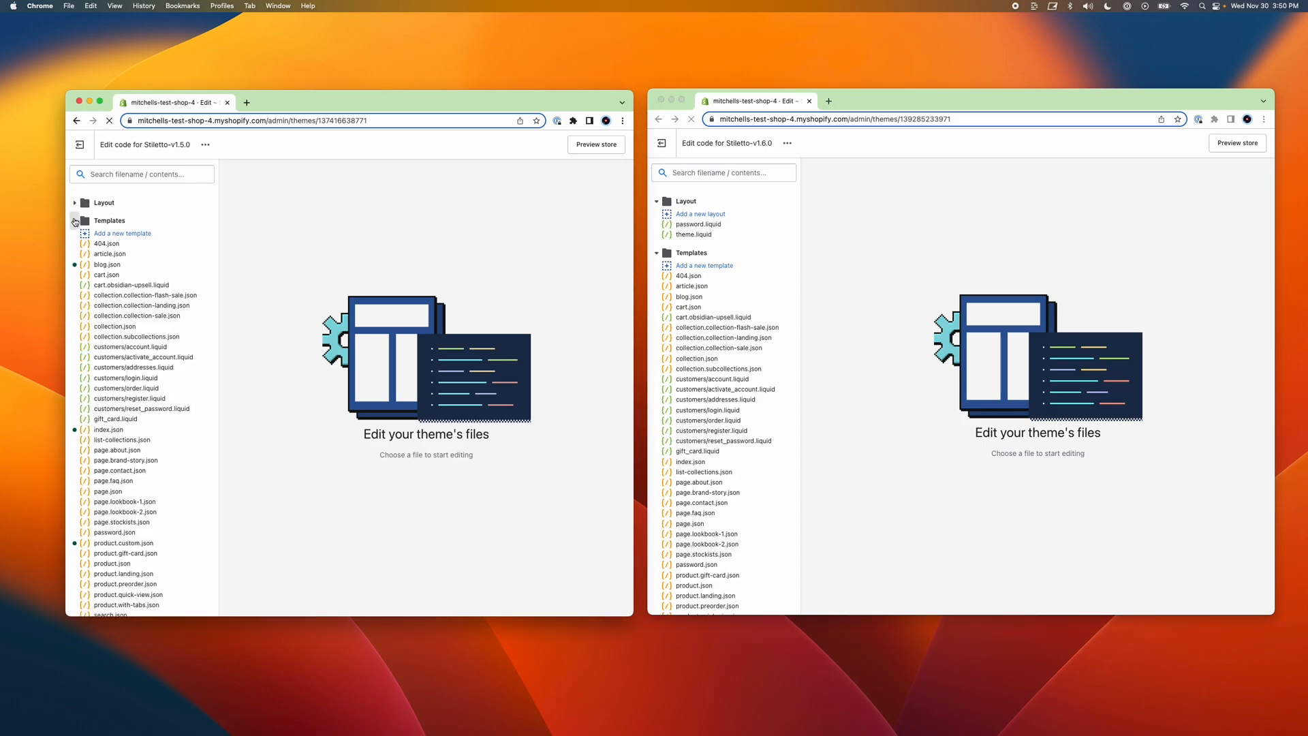
left_click(109, 220)
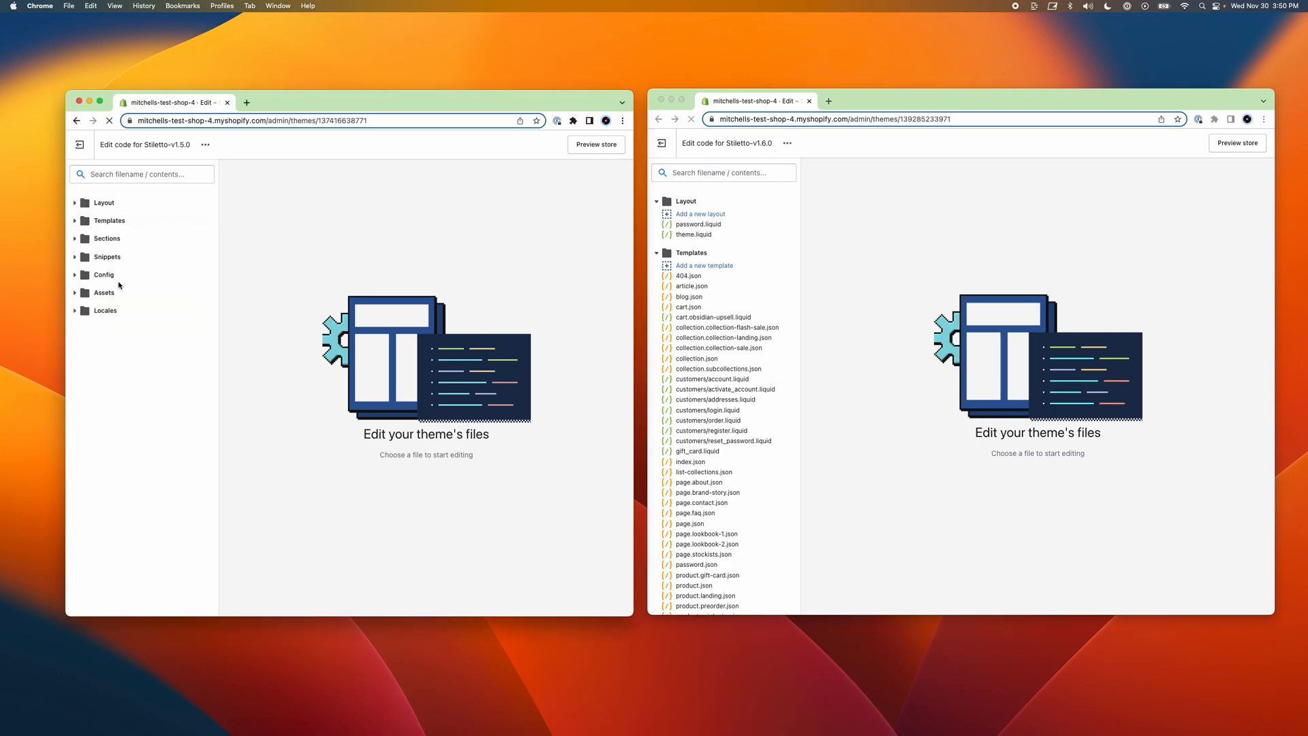
left_click(109, 220)
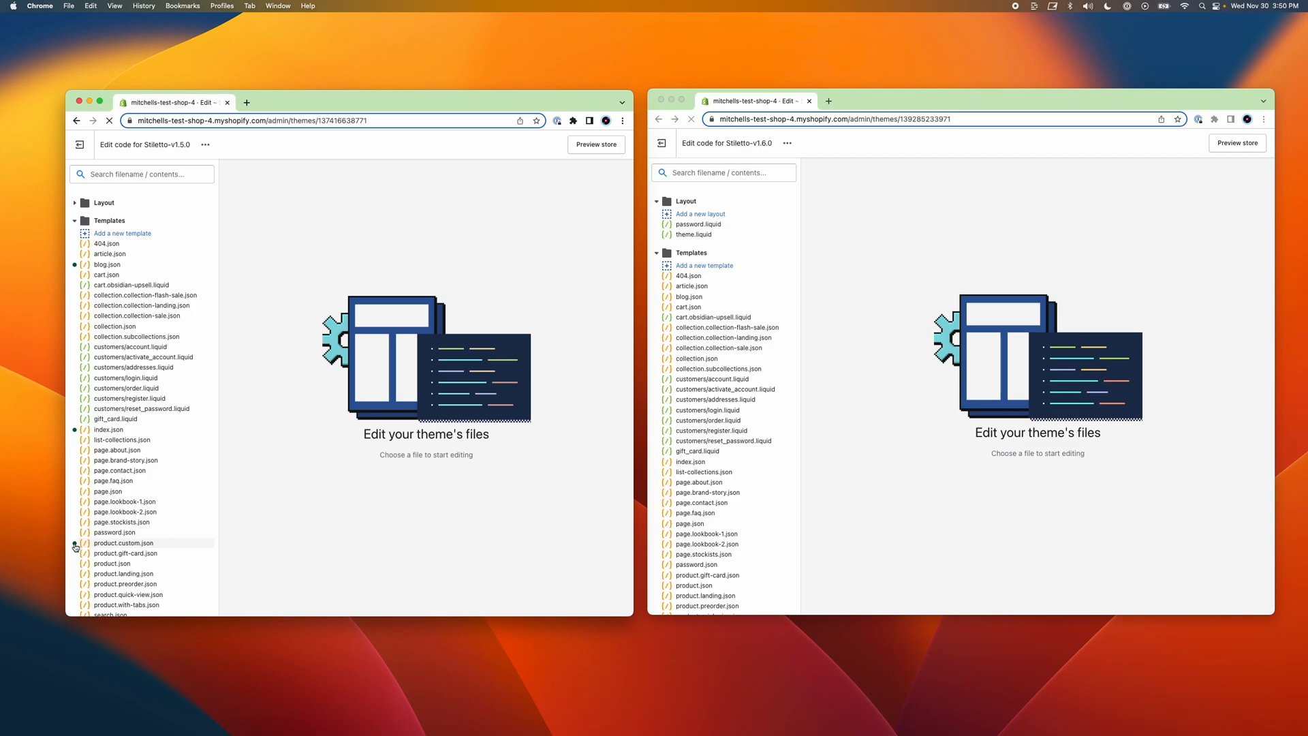
mouse_move(291, 530)
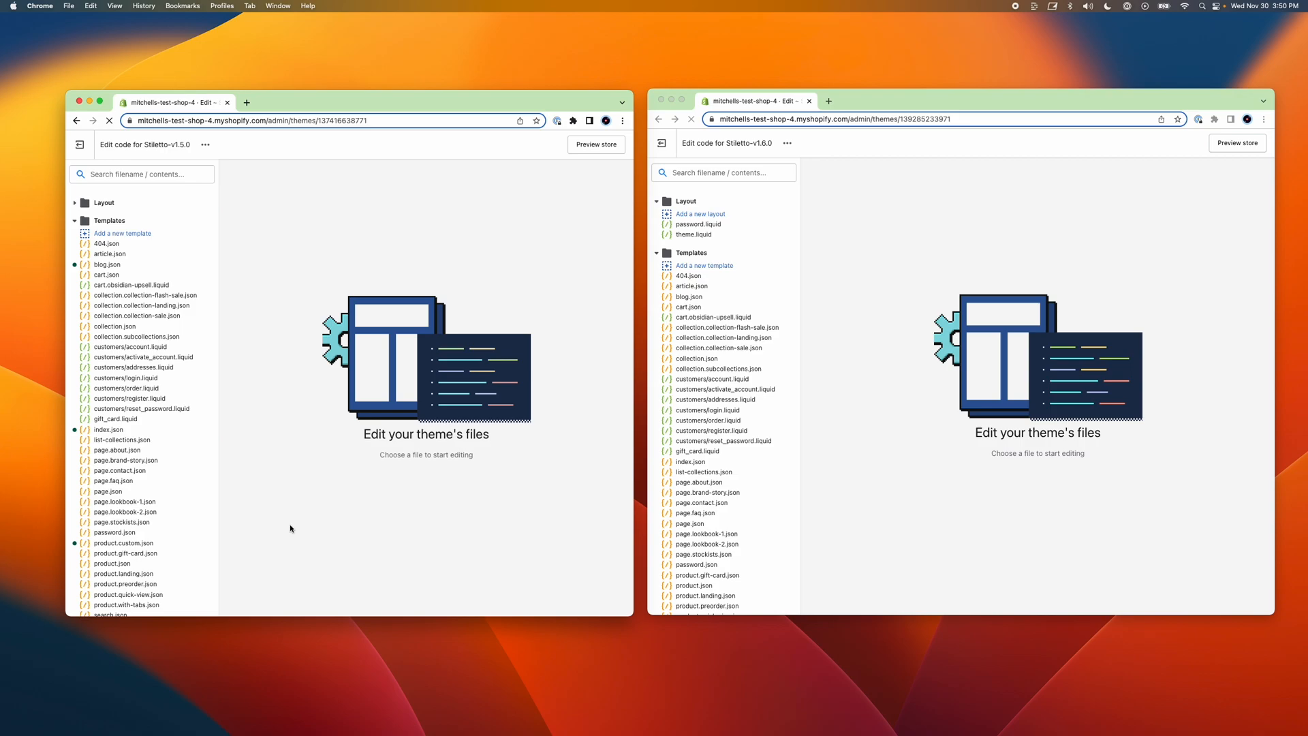
mouse_move(107, 265)
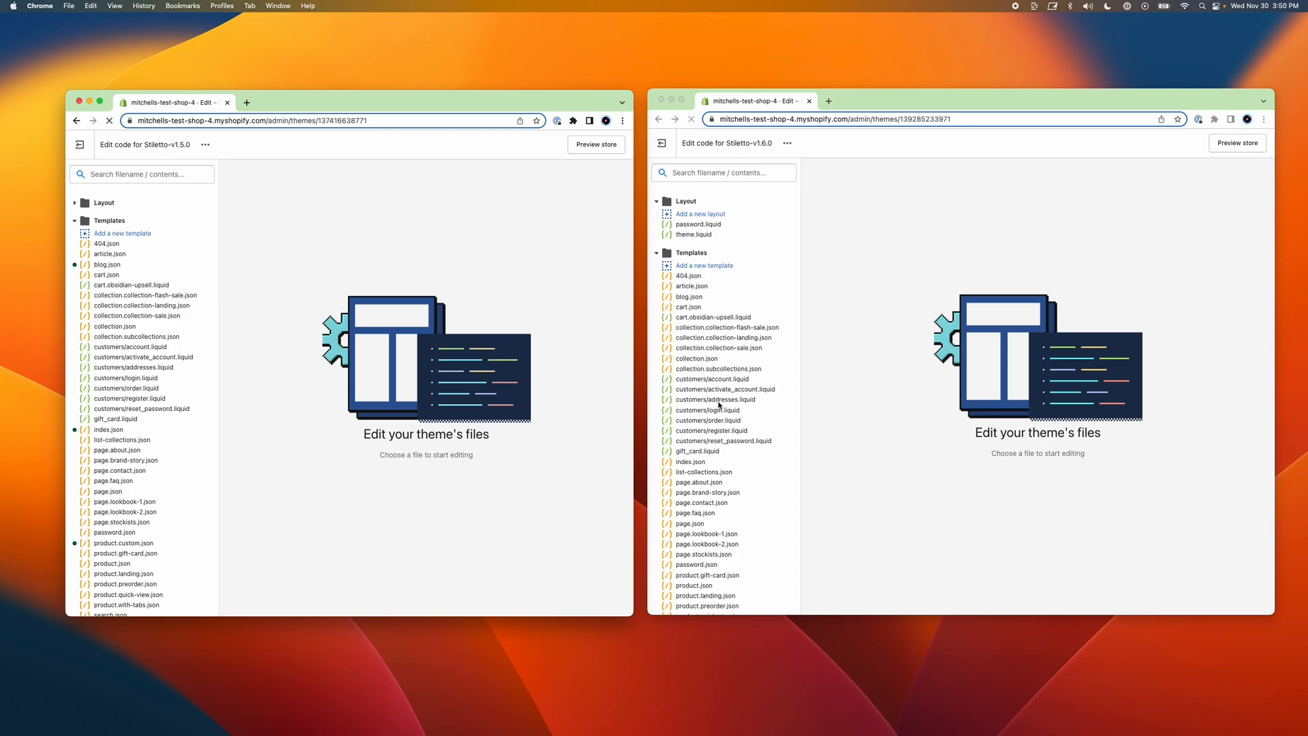
left_click(529, 101)
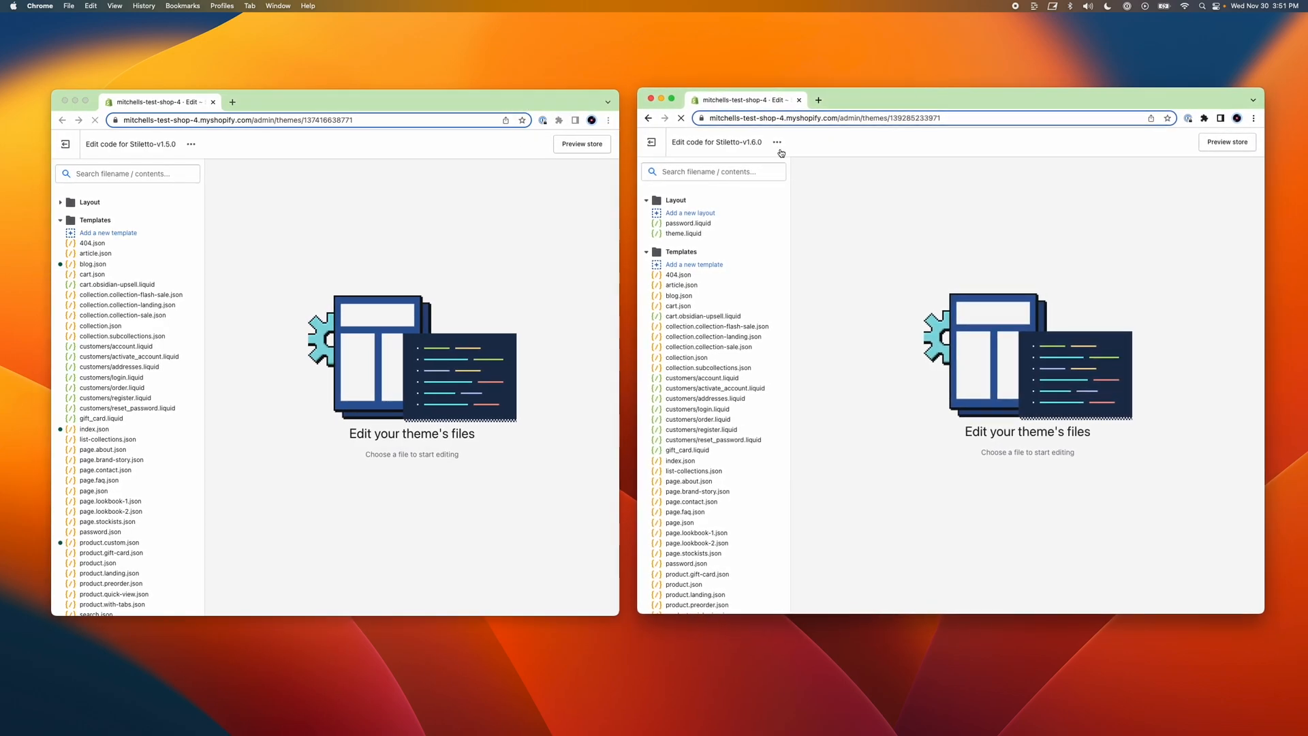
- Copy v1.5.0's blog.json into v1.6.0's blog.json, replacing its contents, and save it
left_click(93, 263)
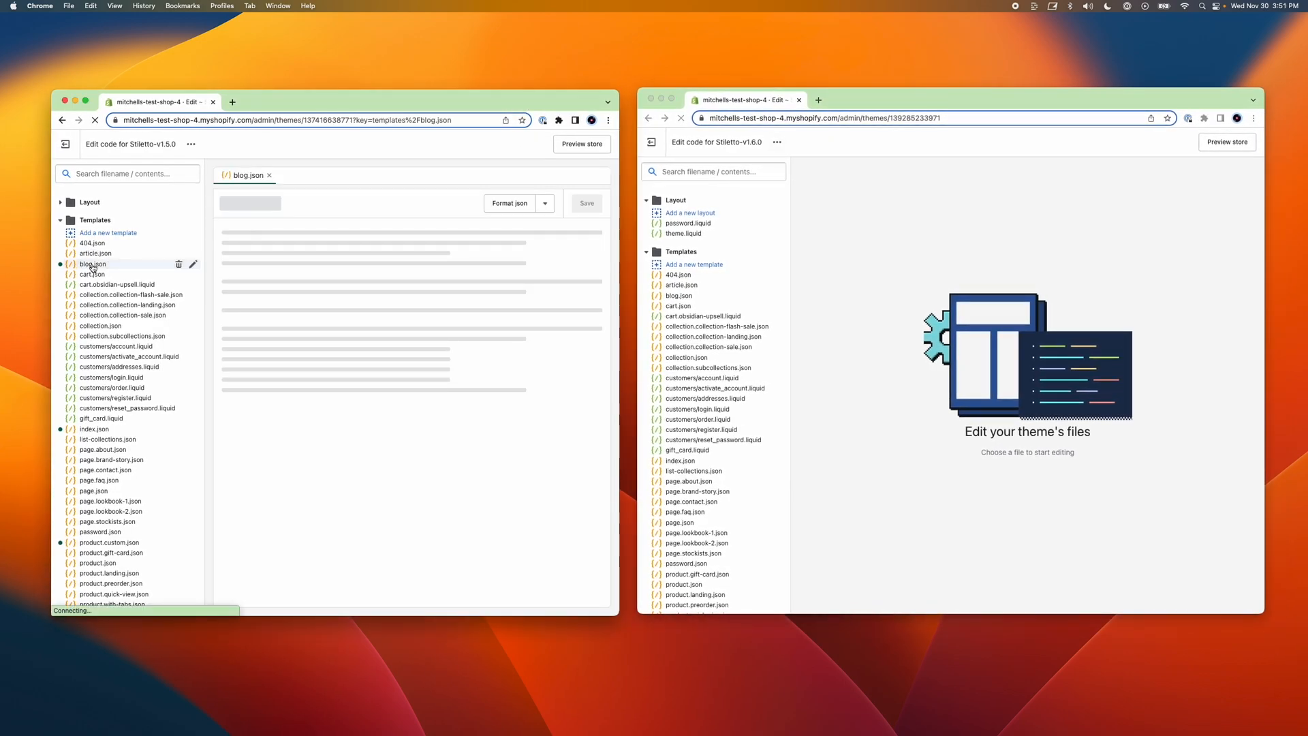
left_click(93, 263)
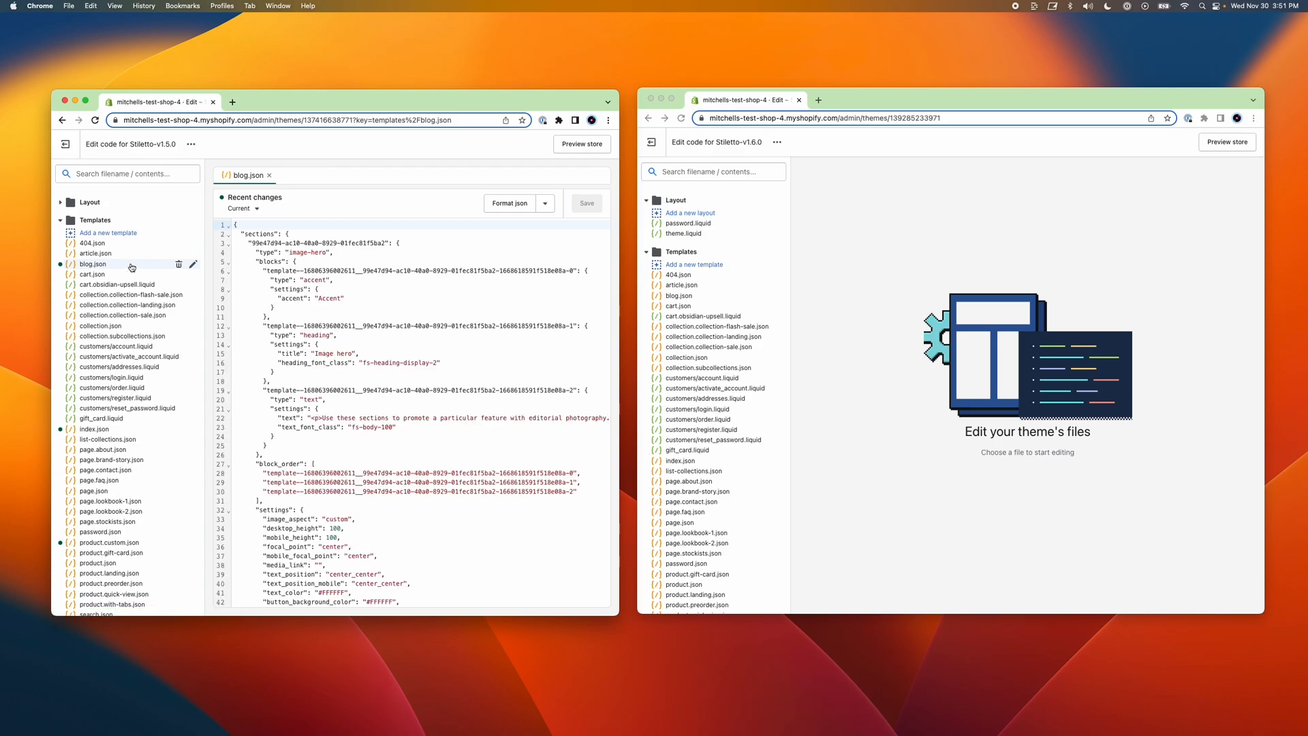
left_click(680, 295)
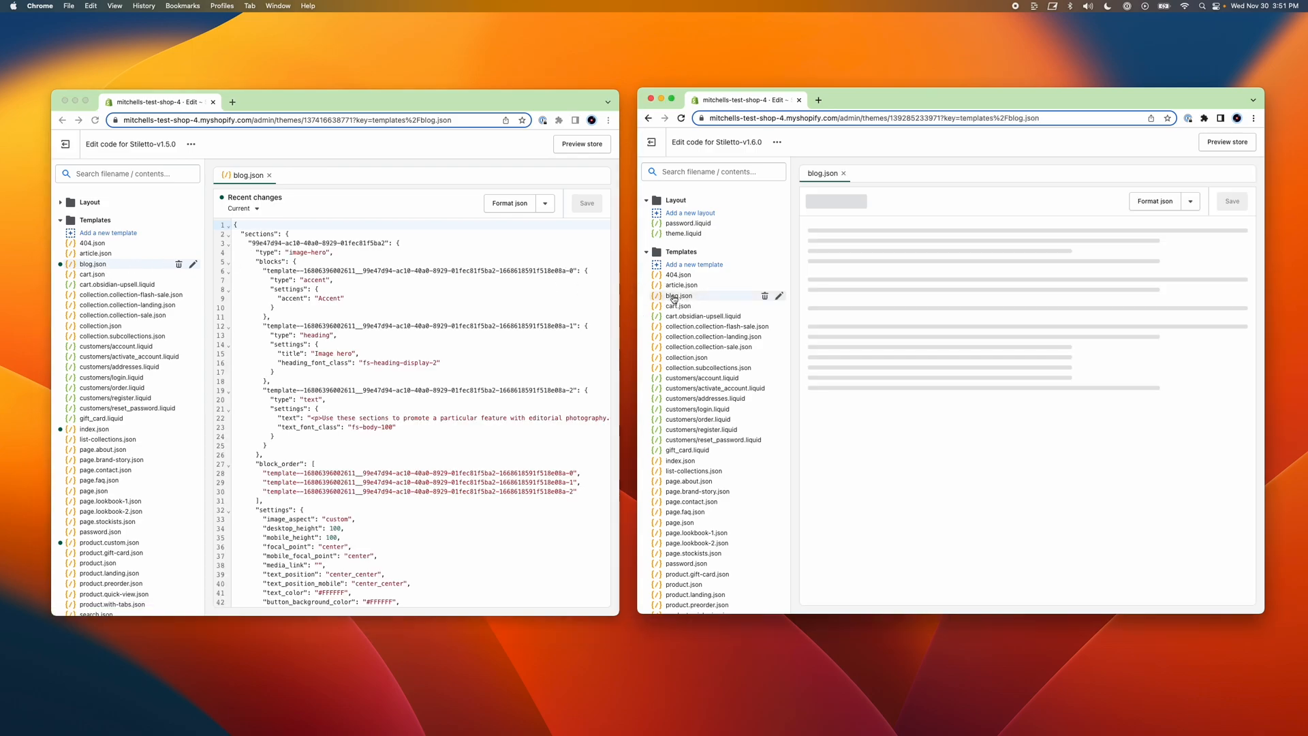
left_click(678, 295)
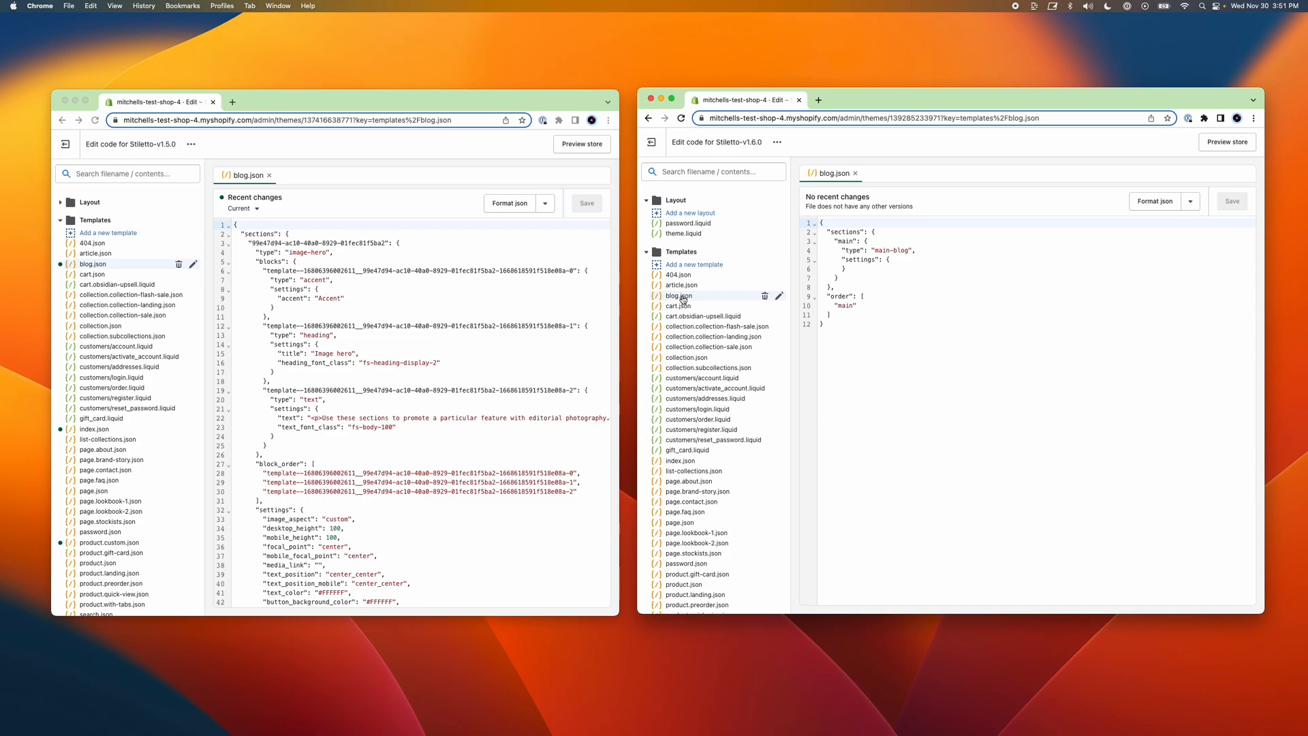
mouse_move(425, 283)
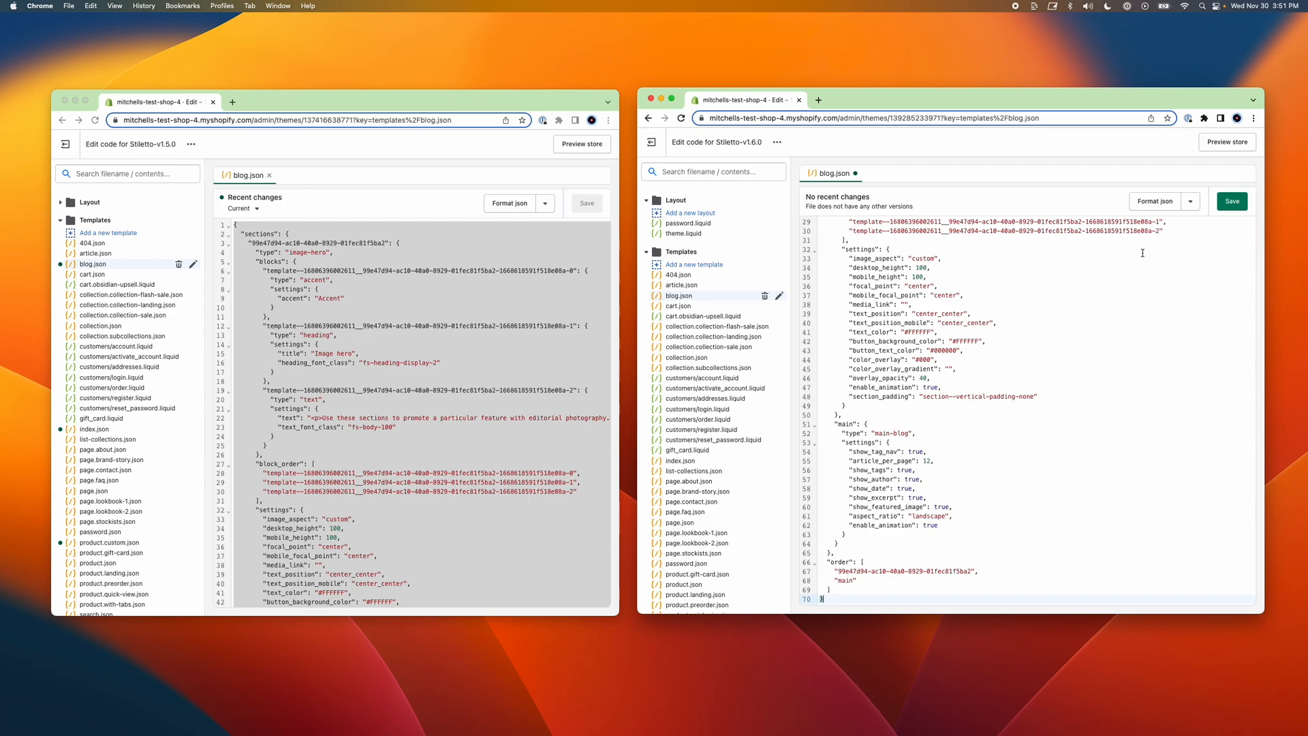
left_click(1232, 201)
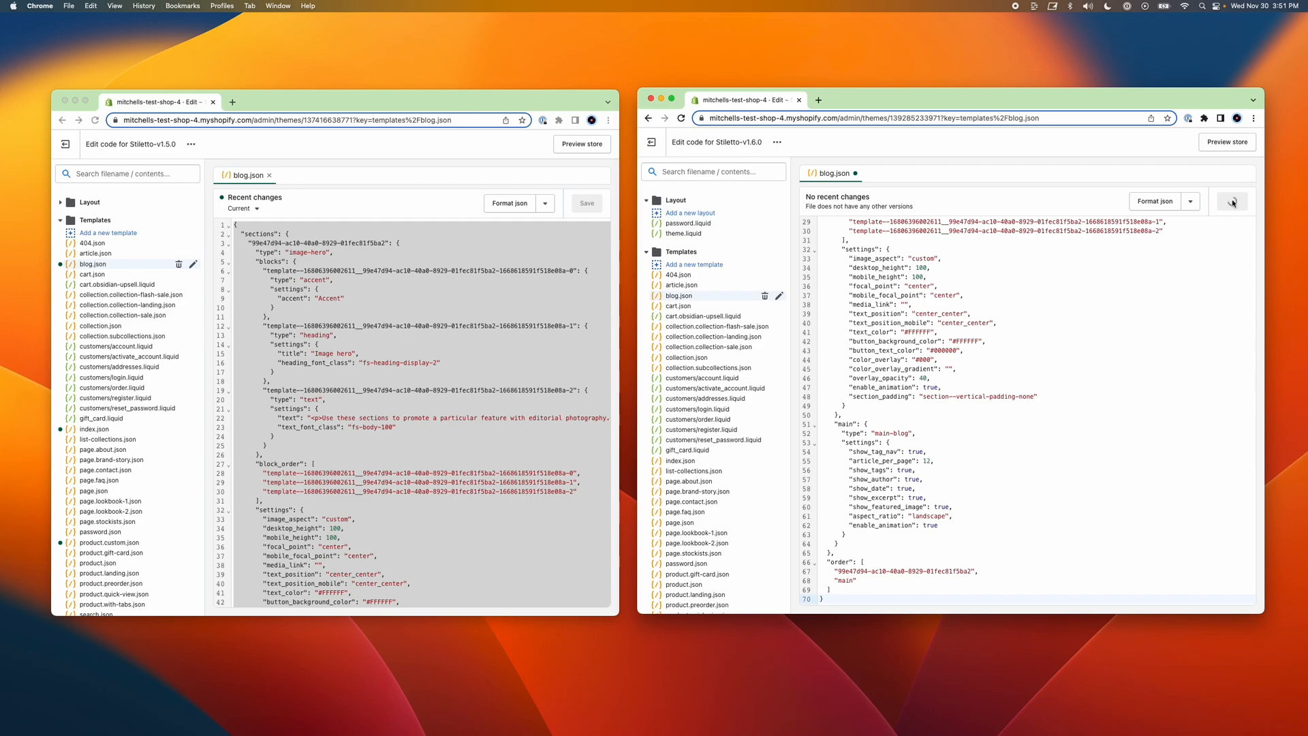
left_click(1231, 201)
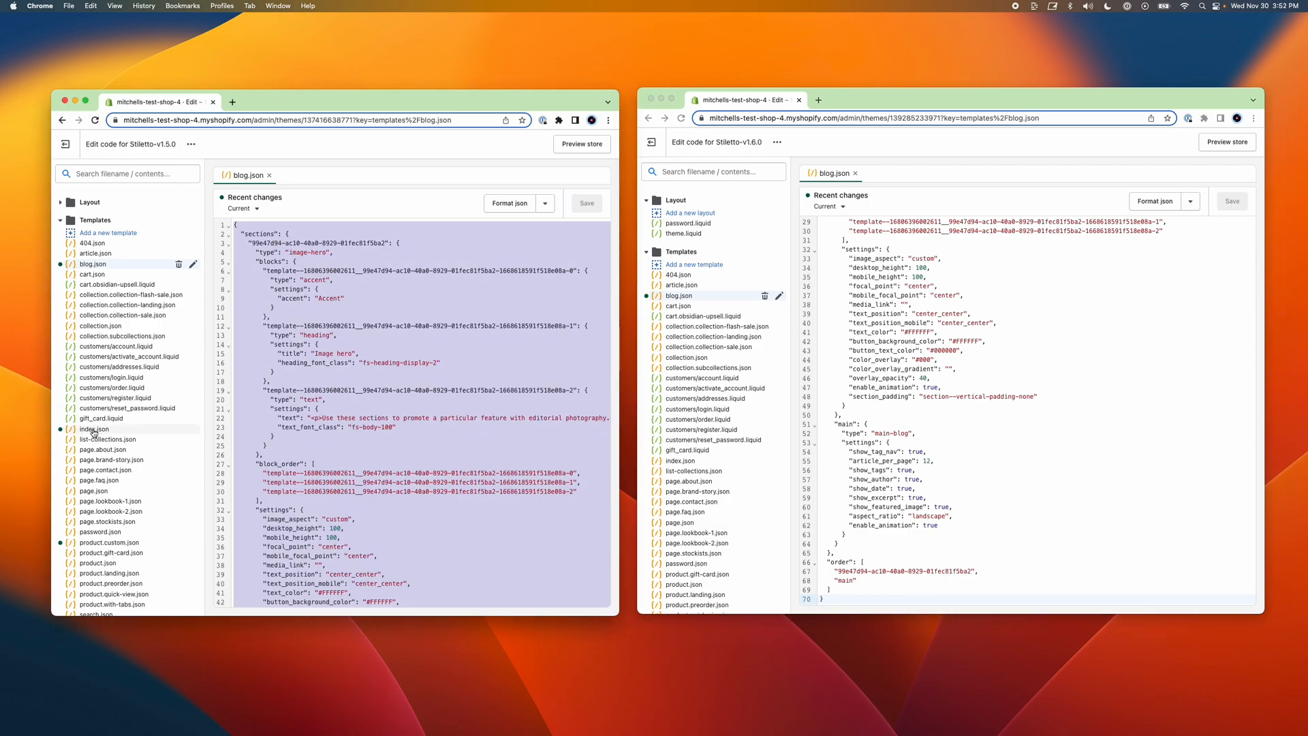
- Load index.json in both editors to copy the v1.5.0 homepage sections into v1.6.0
left_click(93, 429)
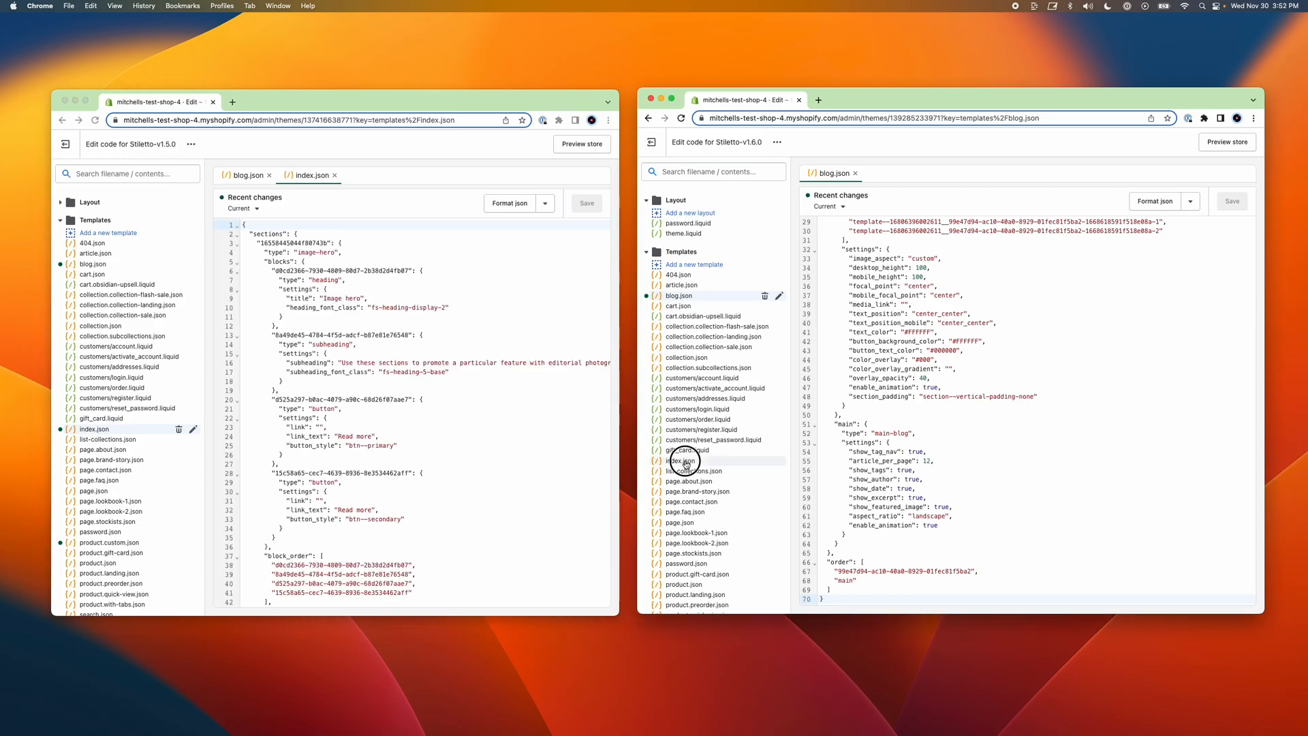
left_click(681, 460)
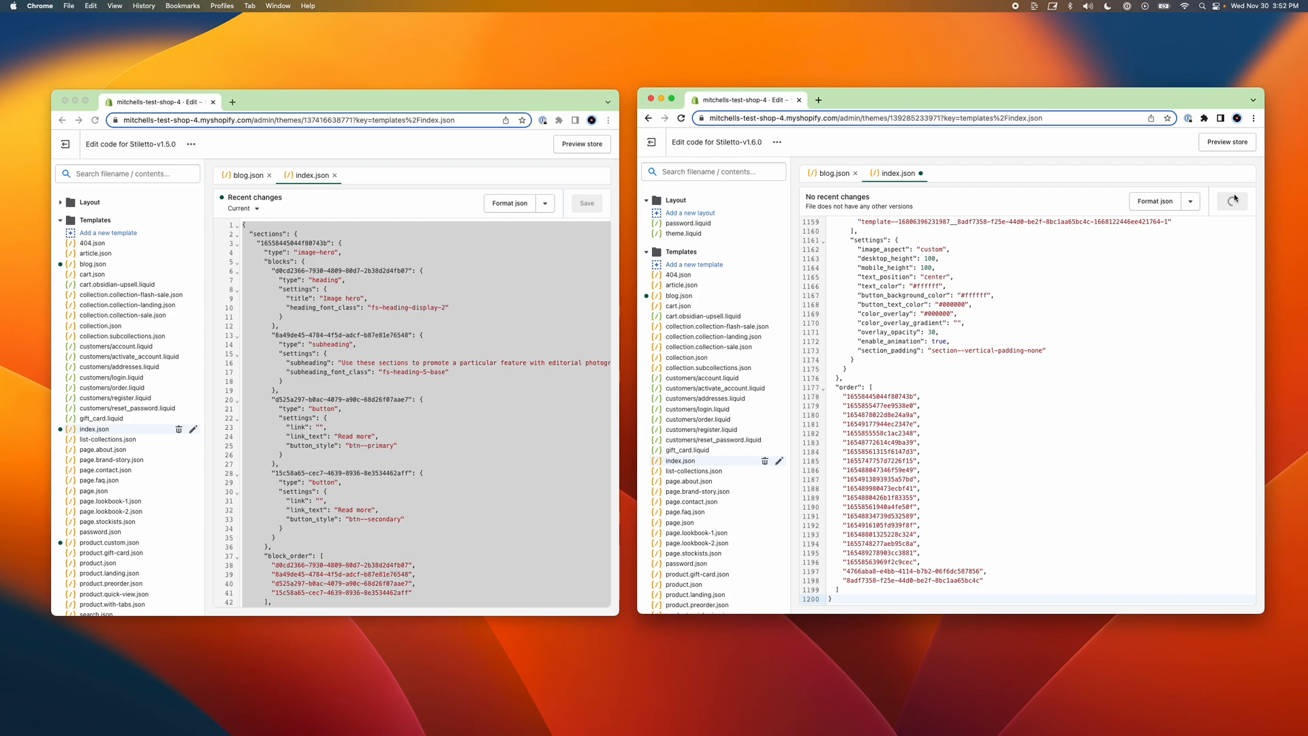
- Close index.json and blog.json in both editors, then bring up v1.5.0's product.custom.json template
left_click(1231, 201)
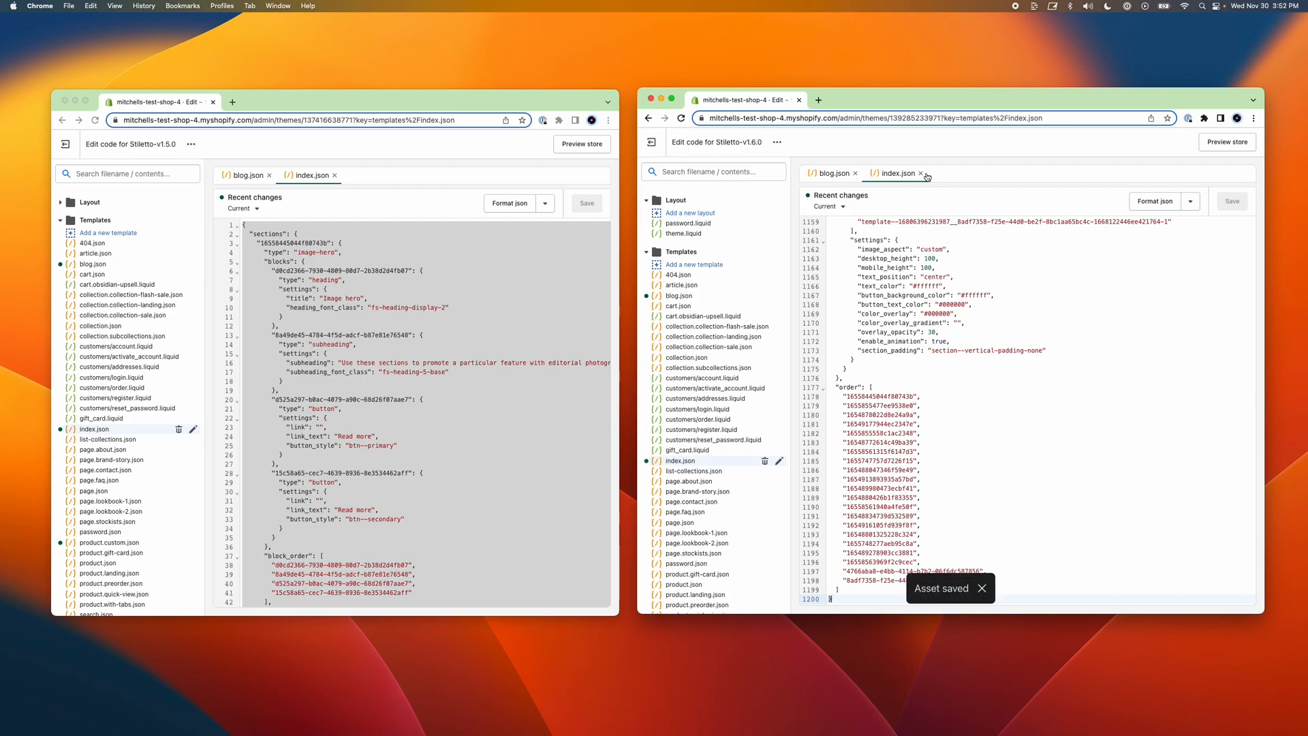
left_click(922, 174)
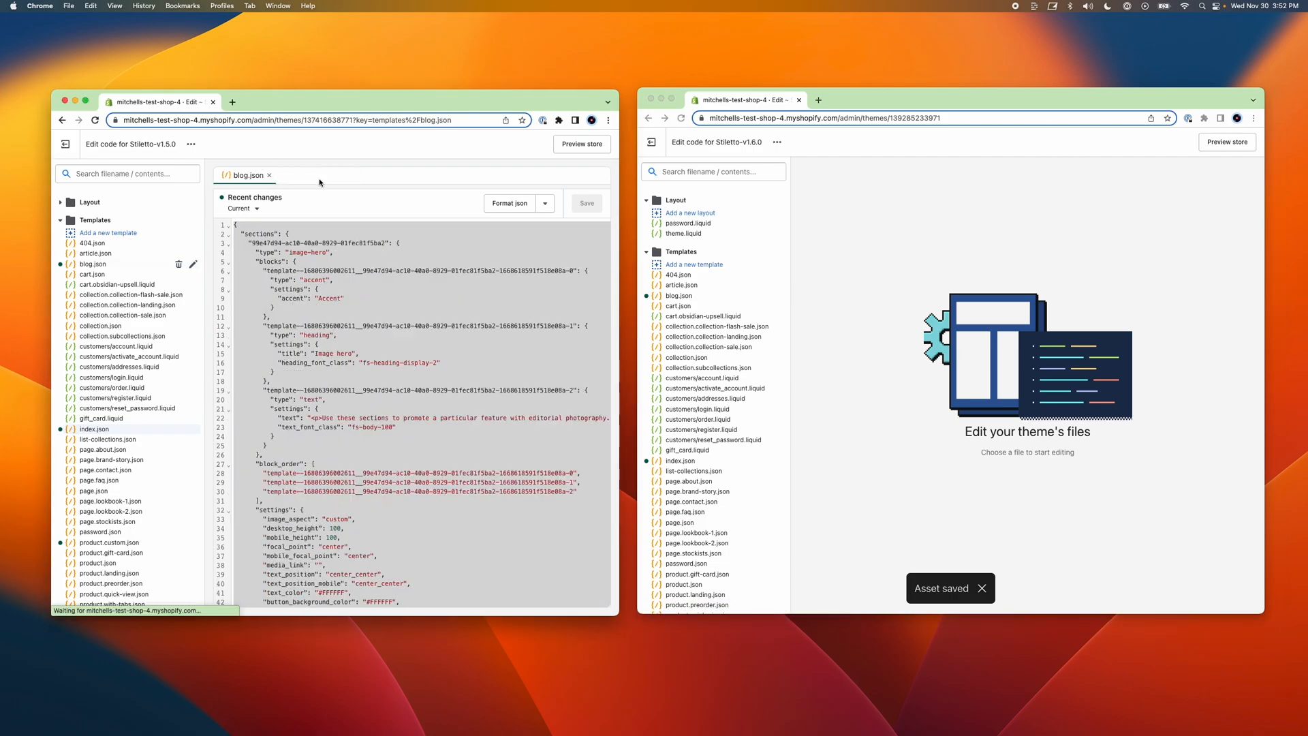
left_click(270, 175)
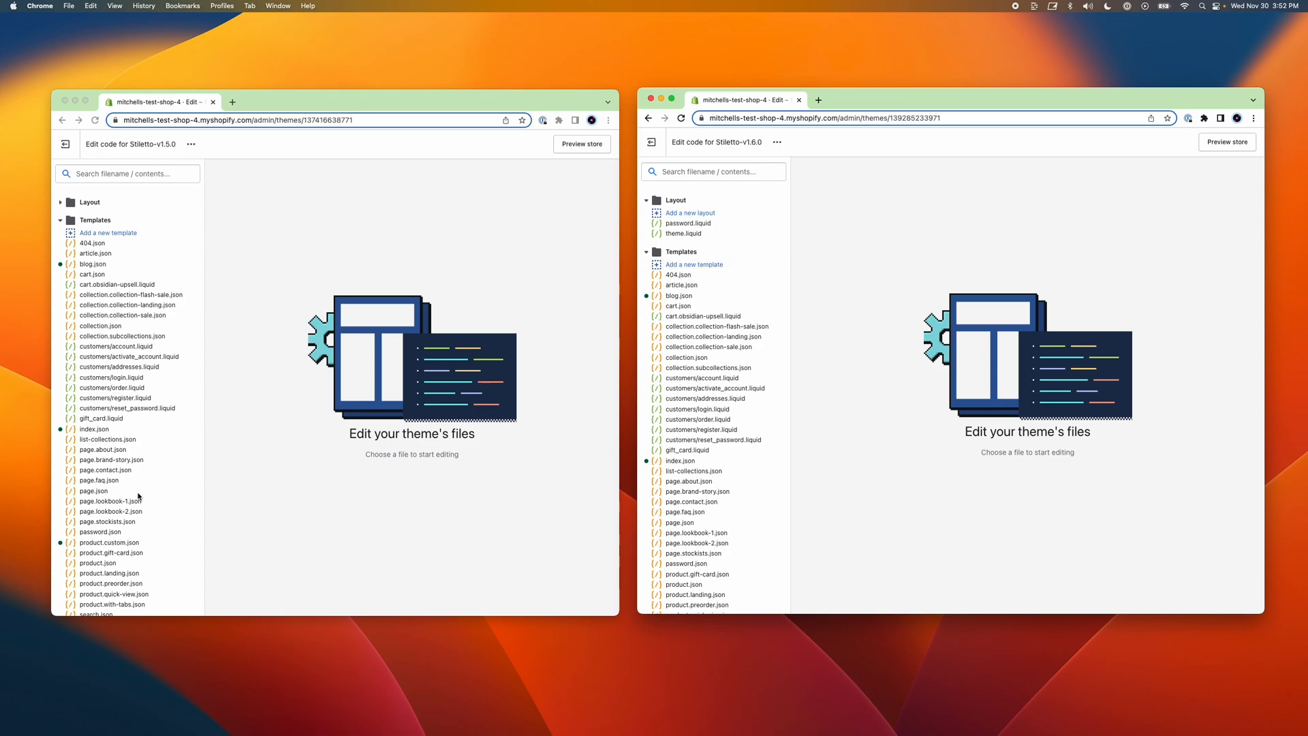
scroll("down", 3)
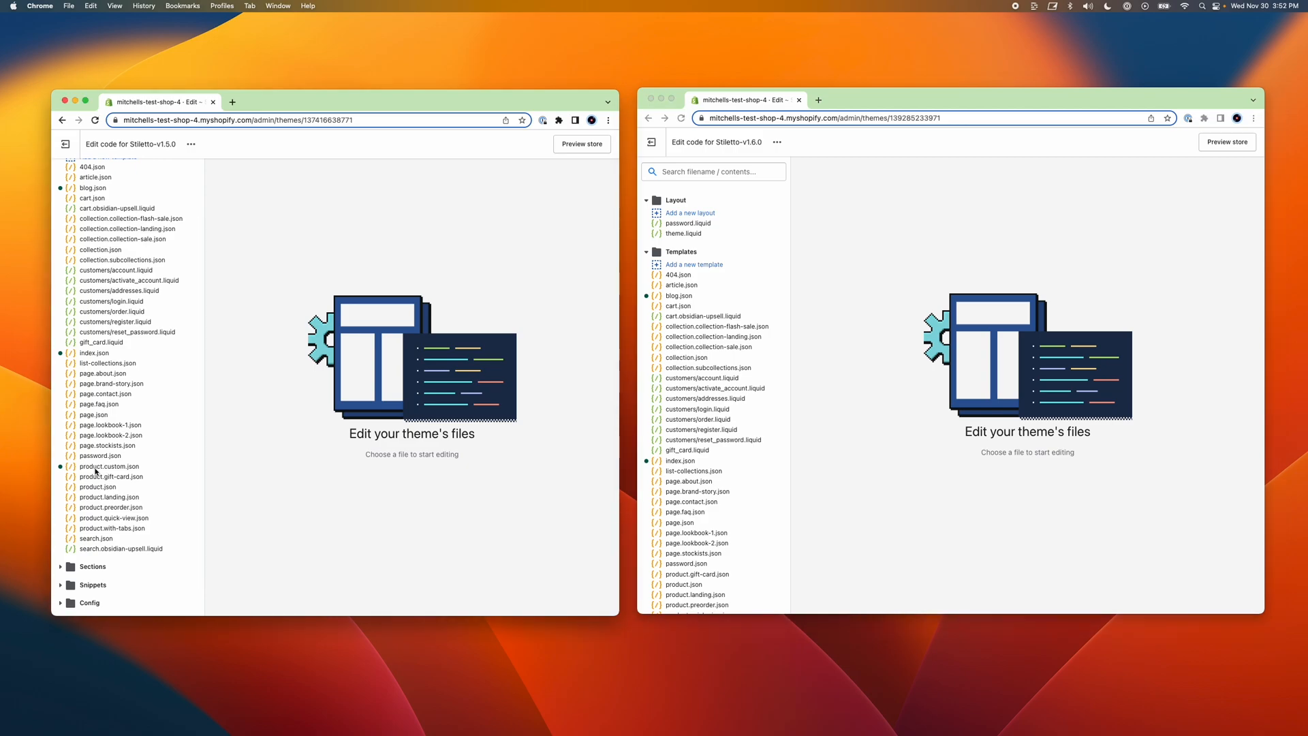
mouse_move(148, 469)
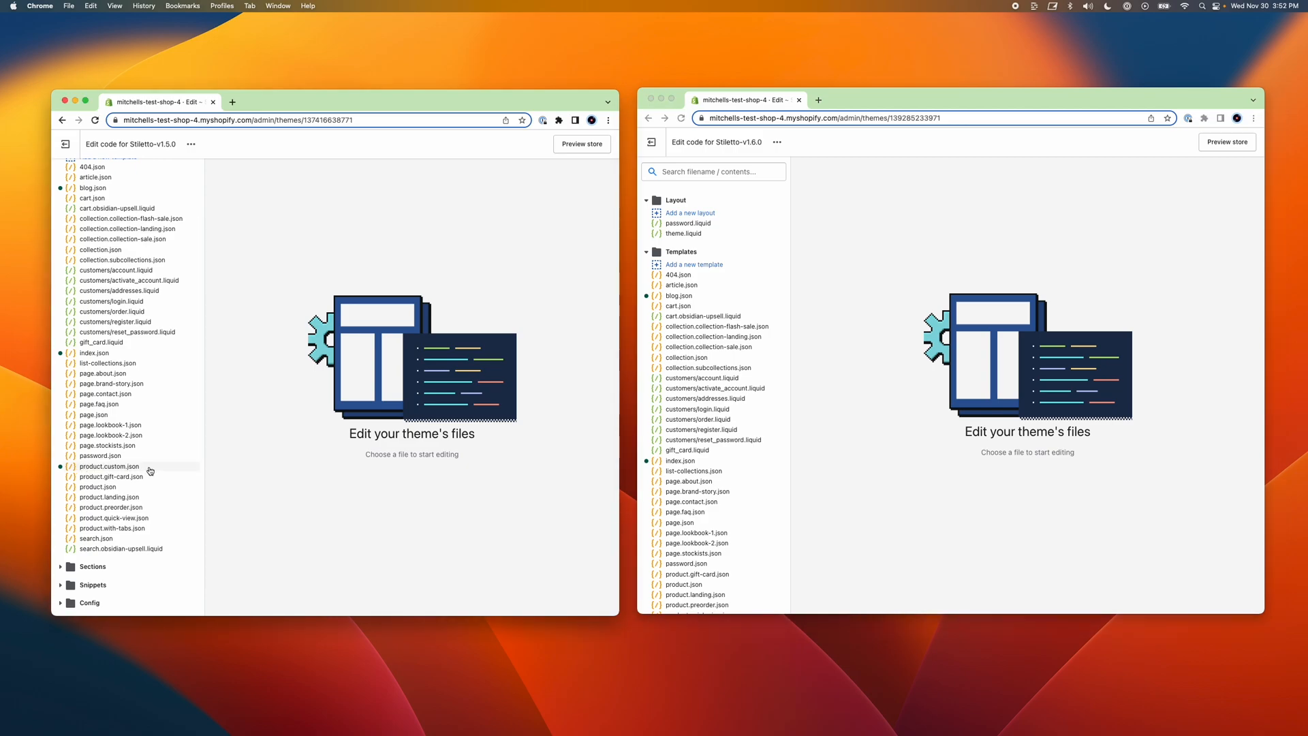
left_click(109, 466)
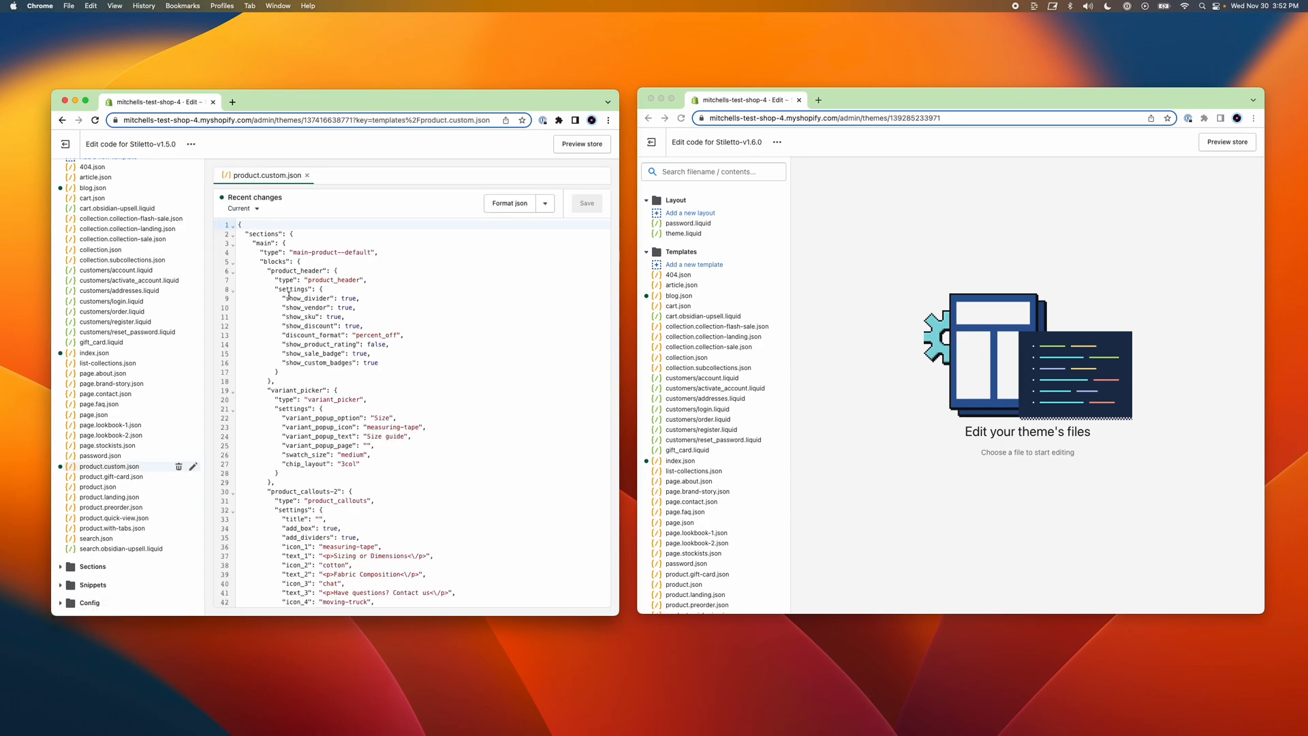
scroll("down", 3)
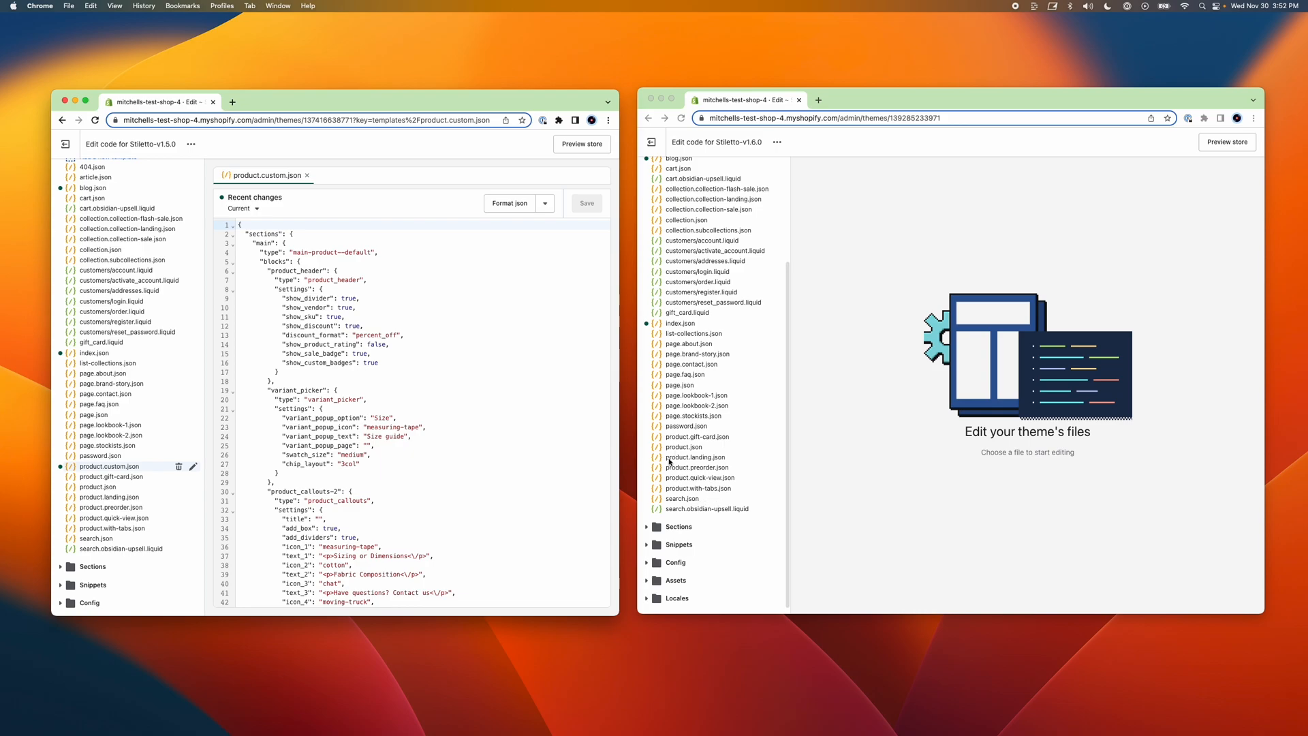
scroll("up", 3)
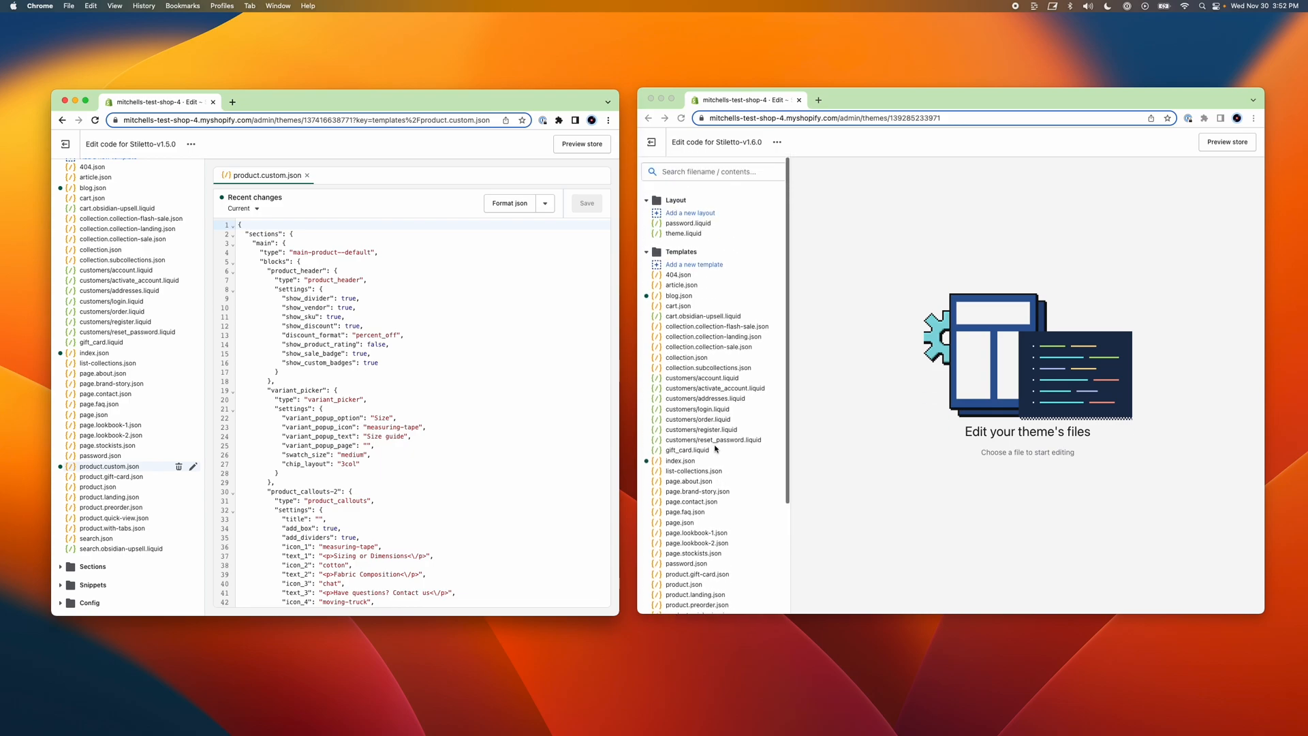
mouse_move(694, 264)
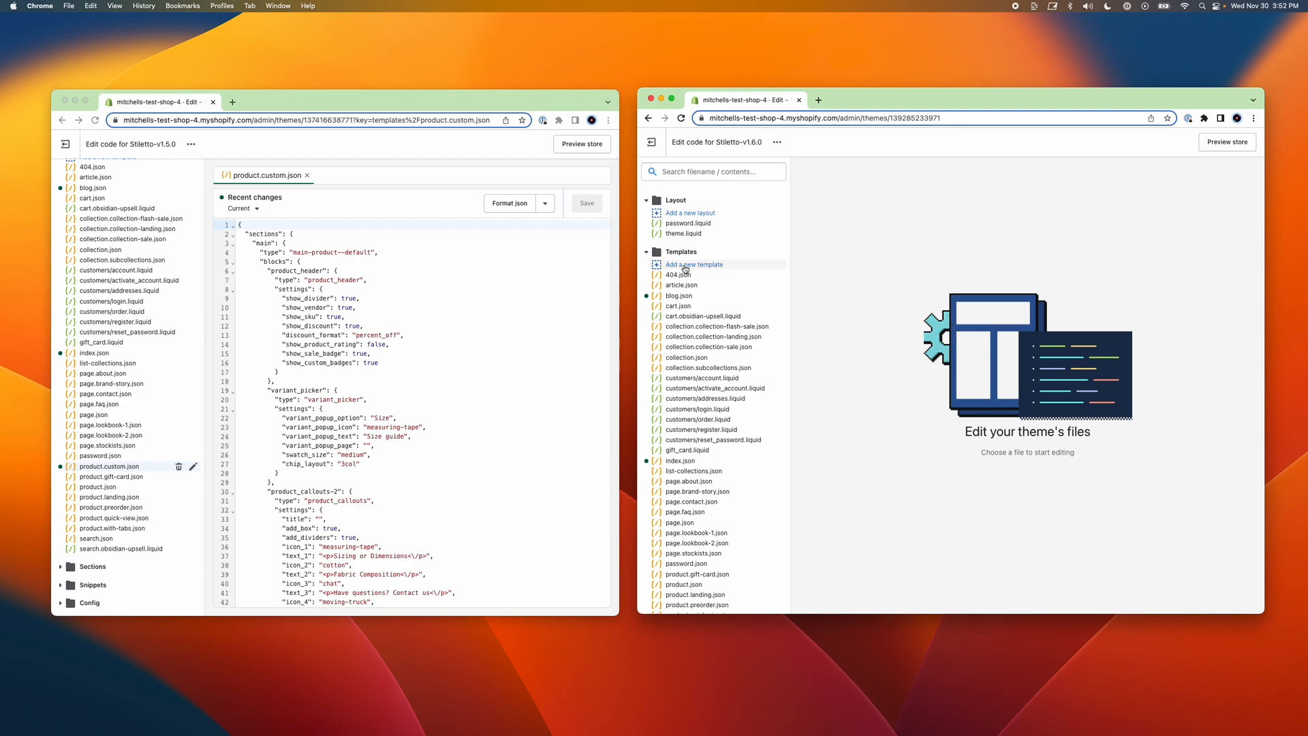
- Create a new JSON template of type product named 'custom' in the v1.6.0 theme
left_click(694, 265)
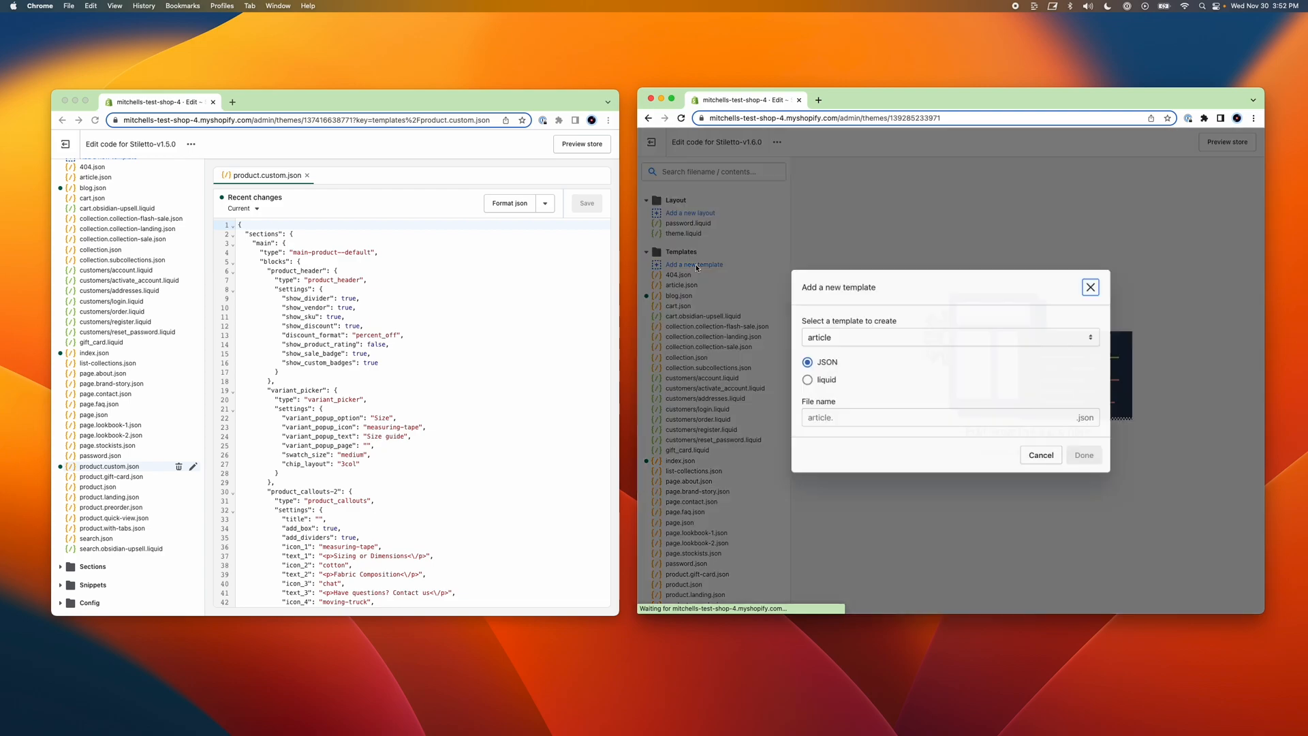
left_click(949, 337)
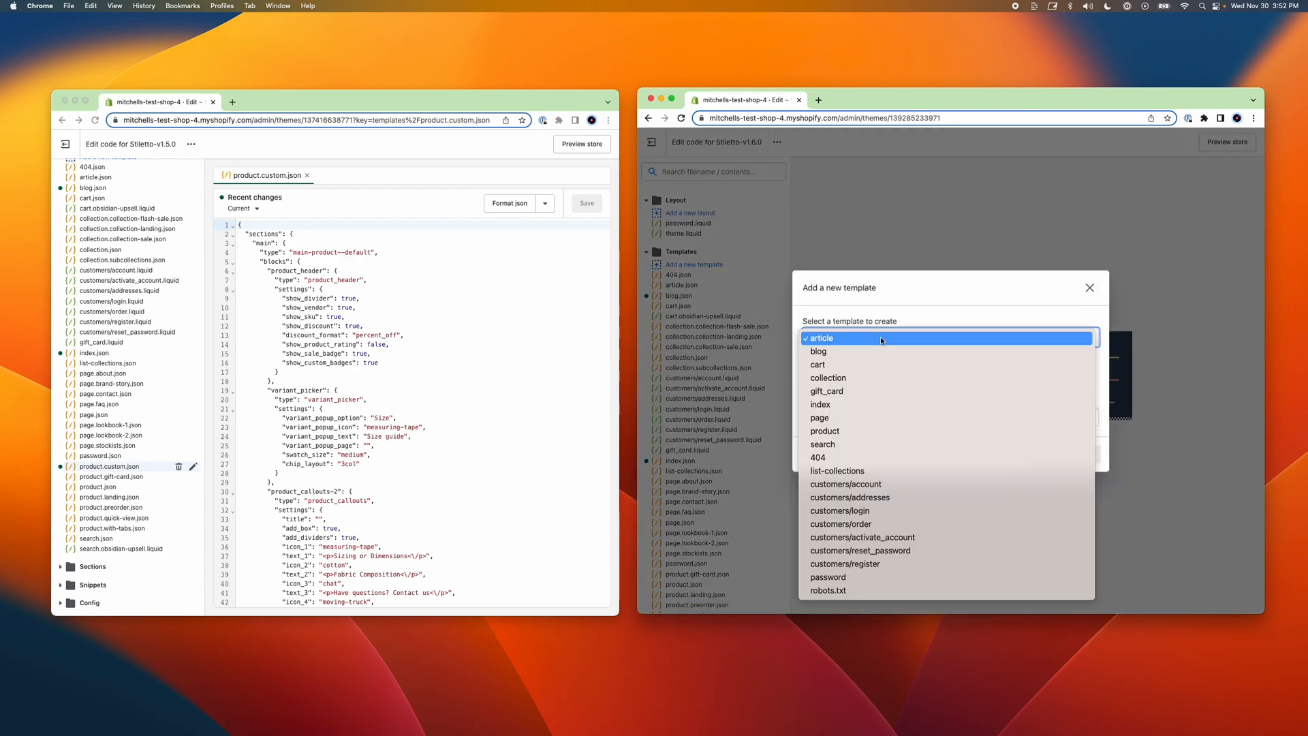
left_click(825, 431)
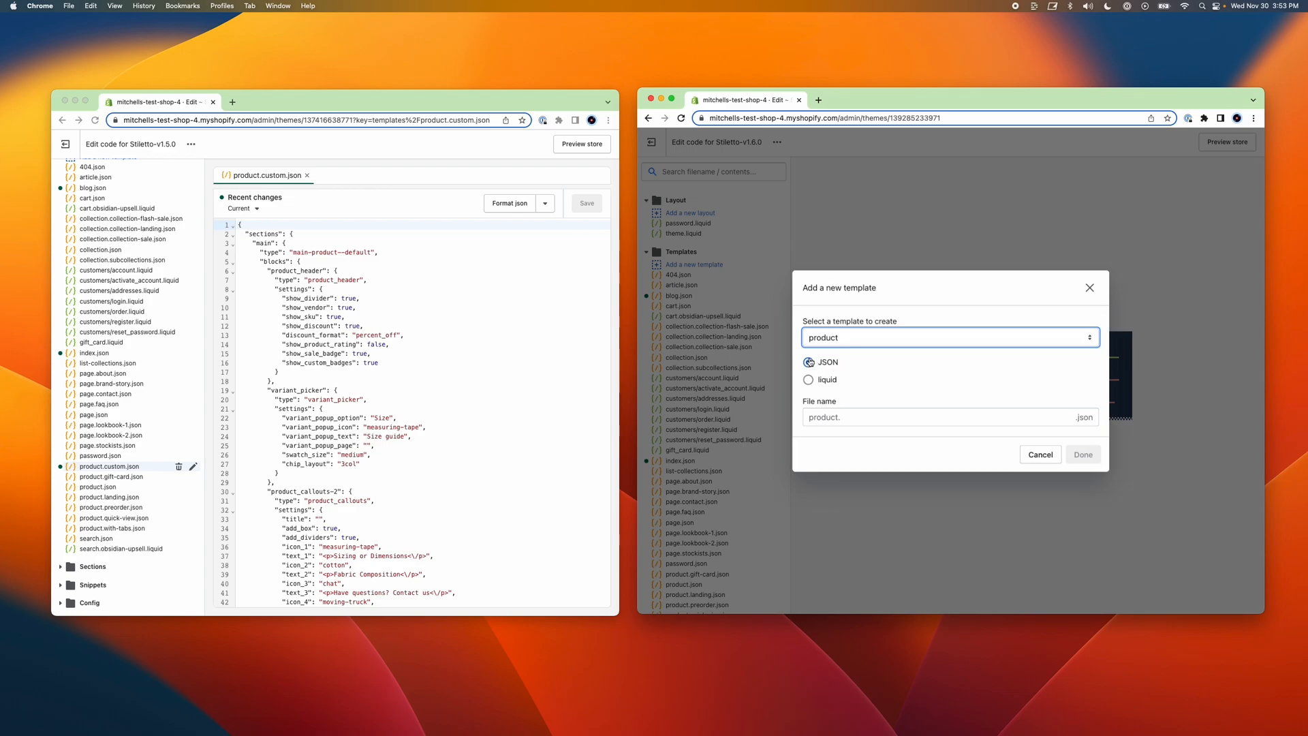
left_click(809, 361)
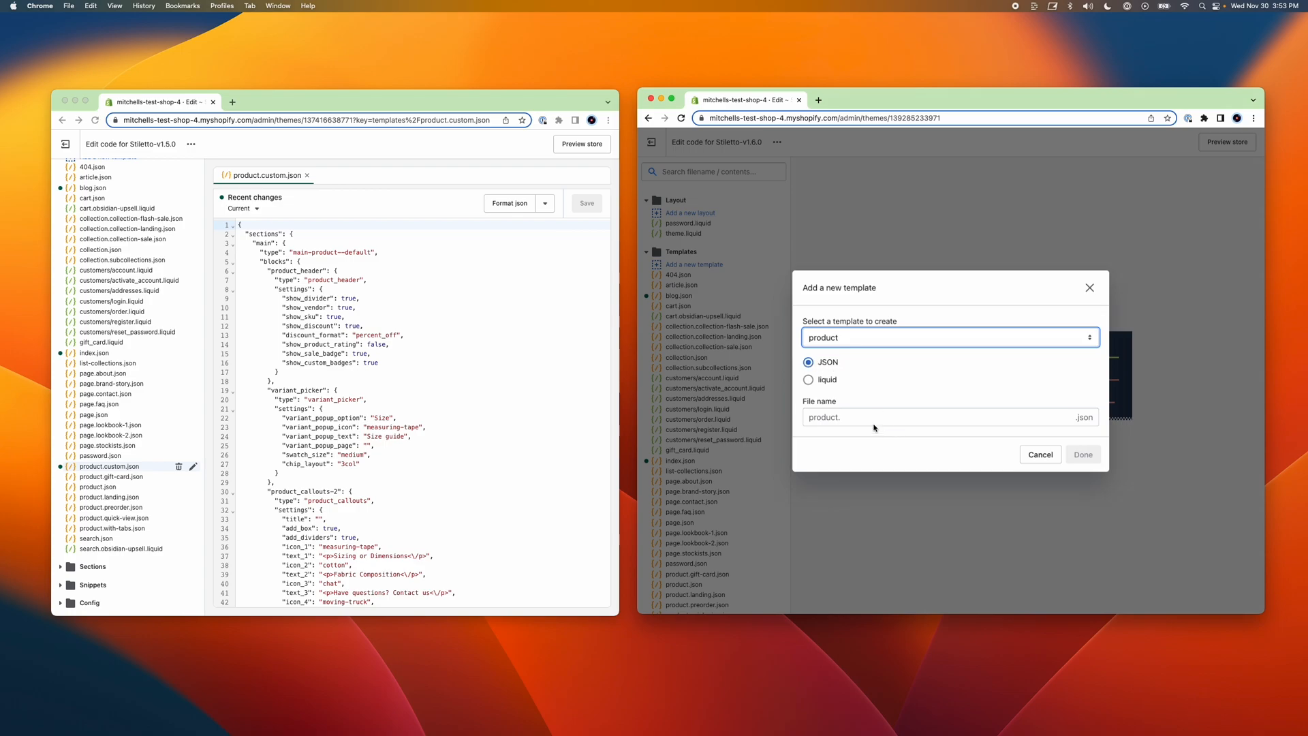
type("cust")
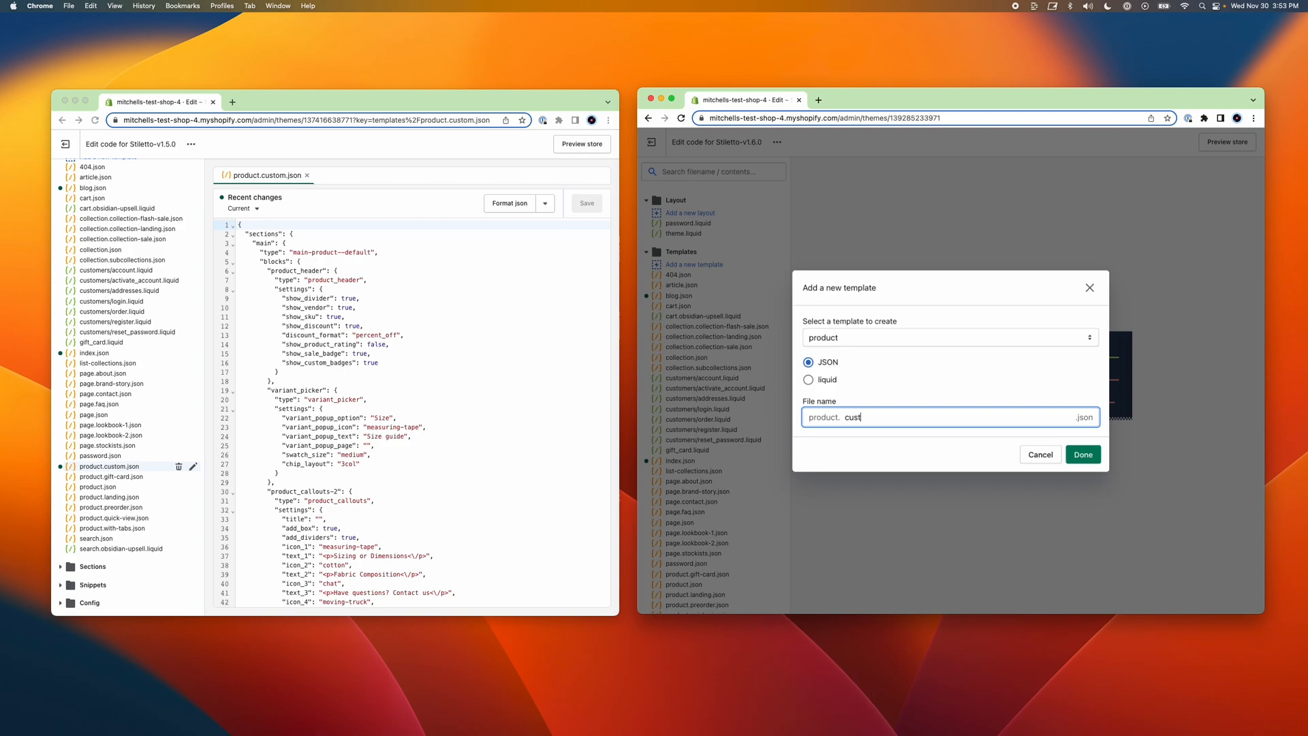
left_click(1082, 454)
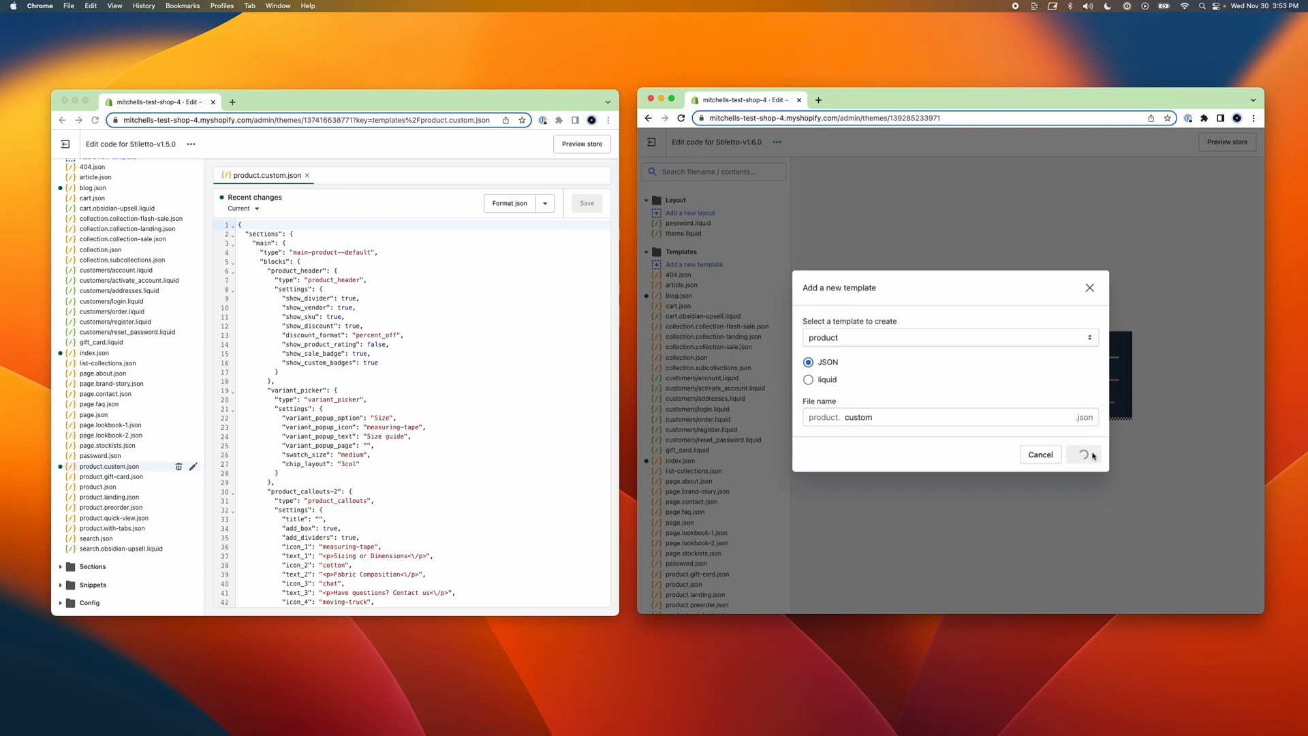
- Paste the v1.5.0 product.custom.json code into the new v1.6.0 file, save it and close it
left_click(1083, 454)
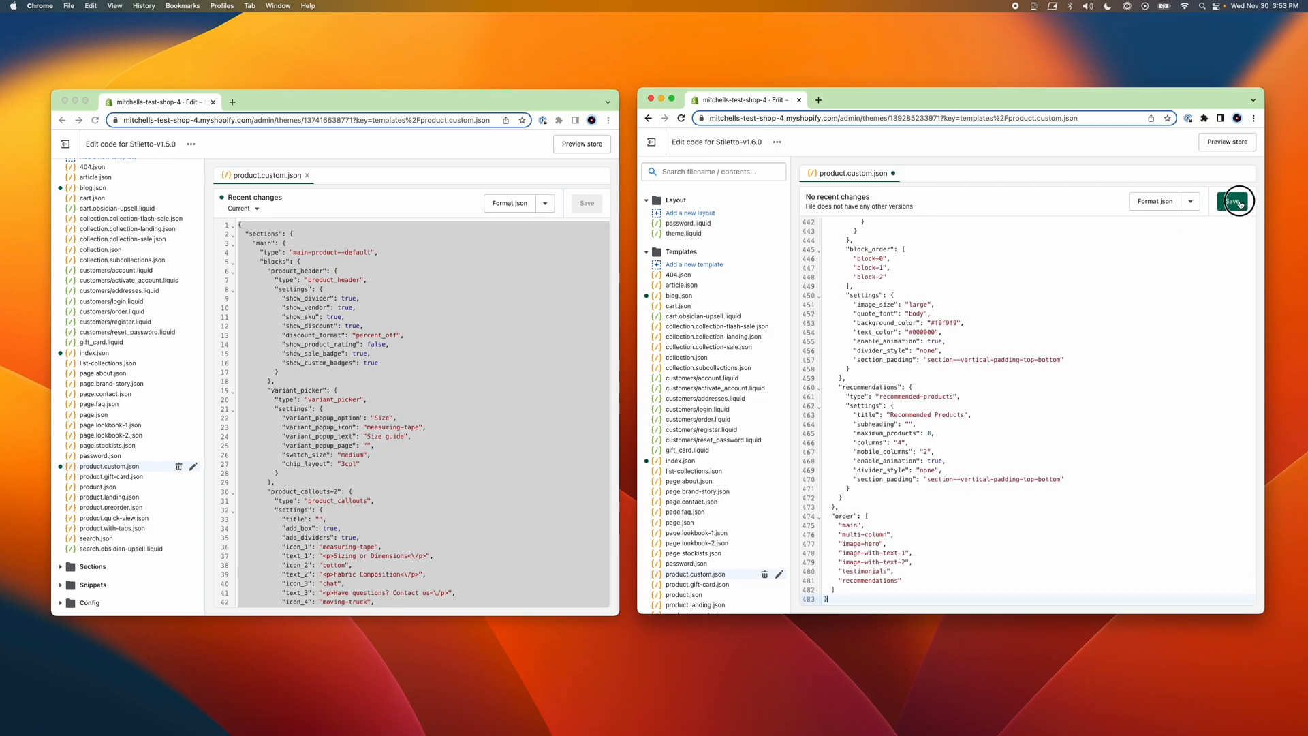
left_click(1235, 202)
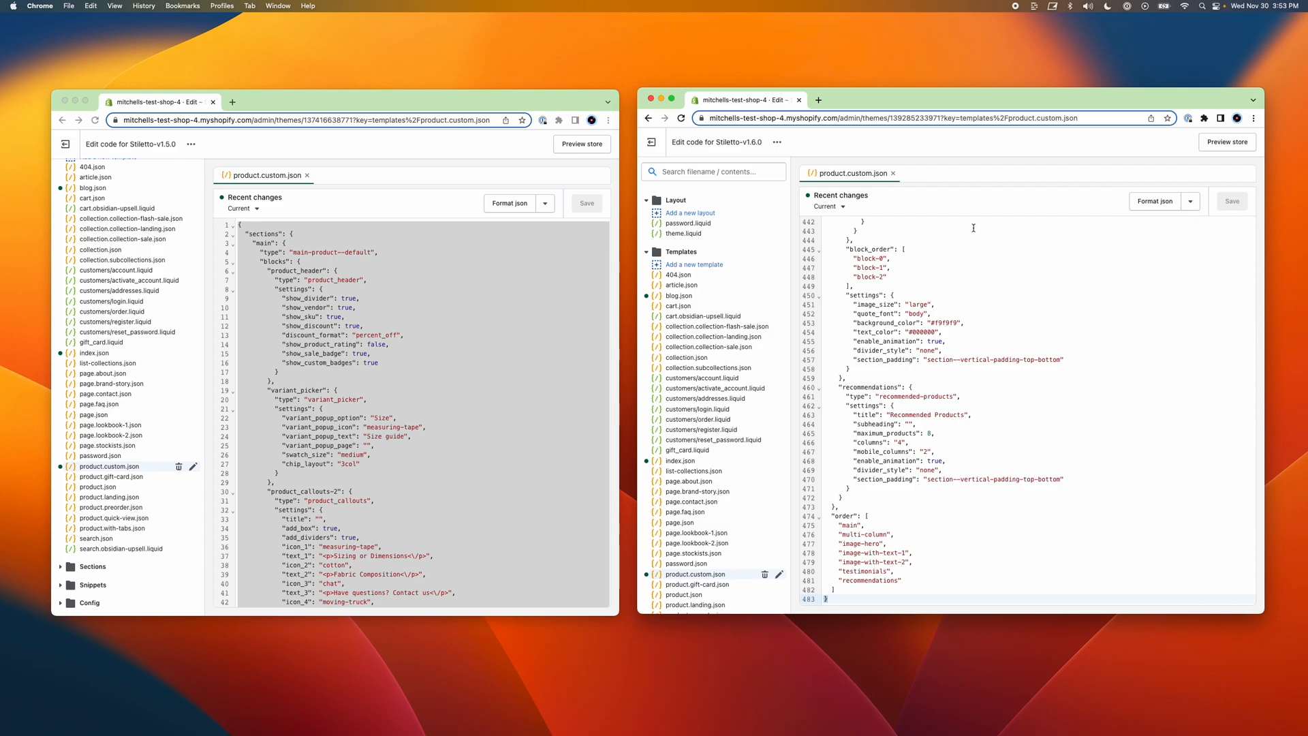
left_click(893, 172)
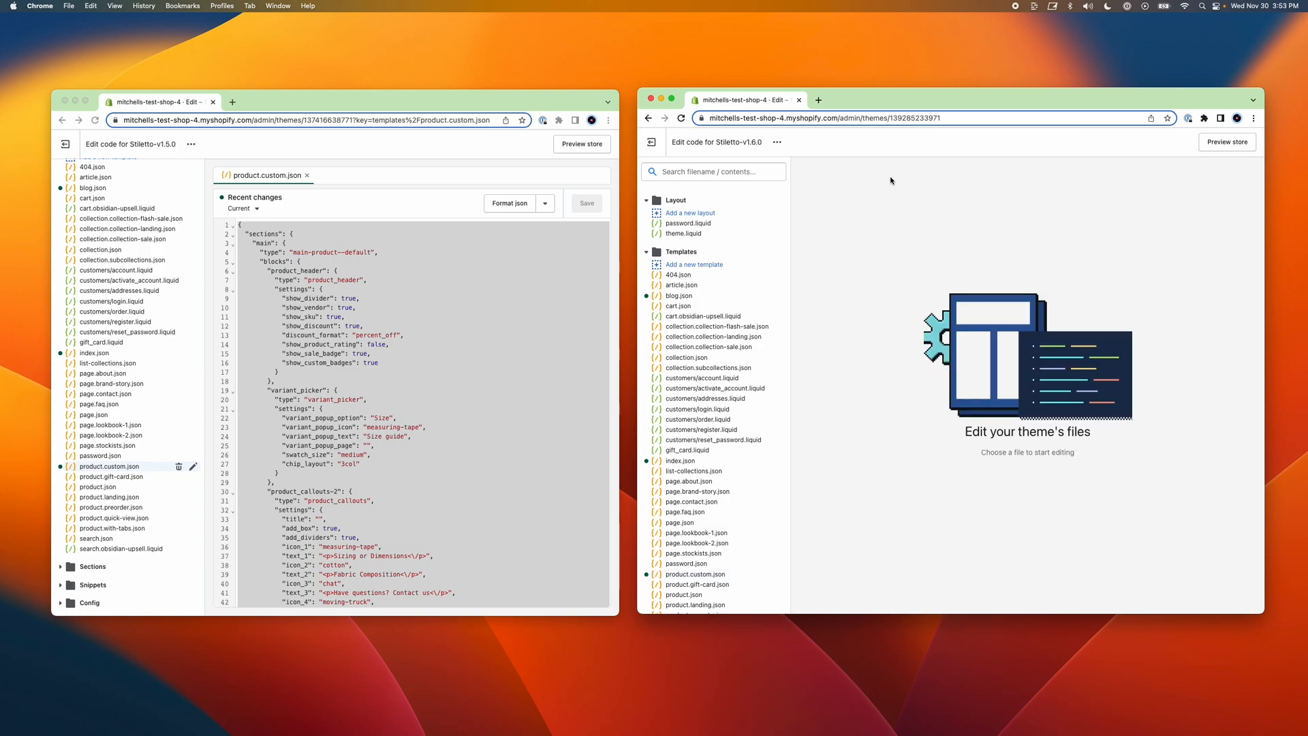
- Close product.custom.json in v1.5.0, collapse Templates and Layout in both editors, and expand Config showing settings_data.json
left_click(306, 176)
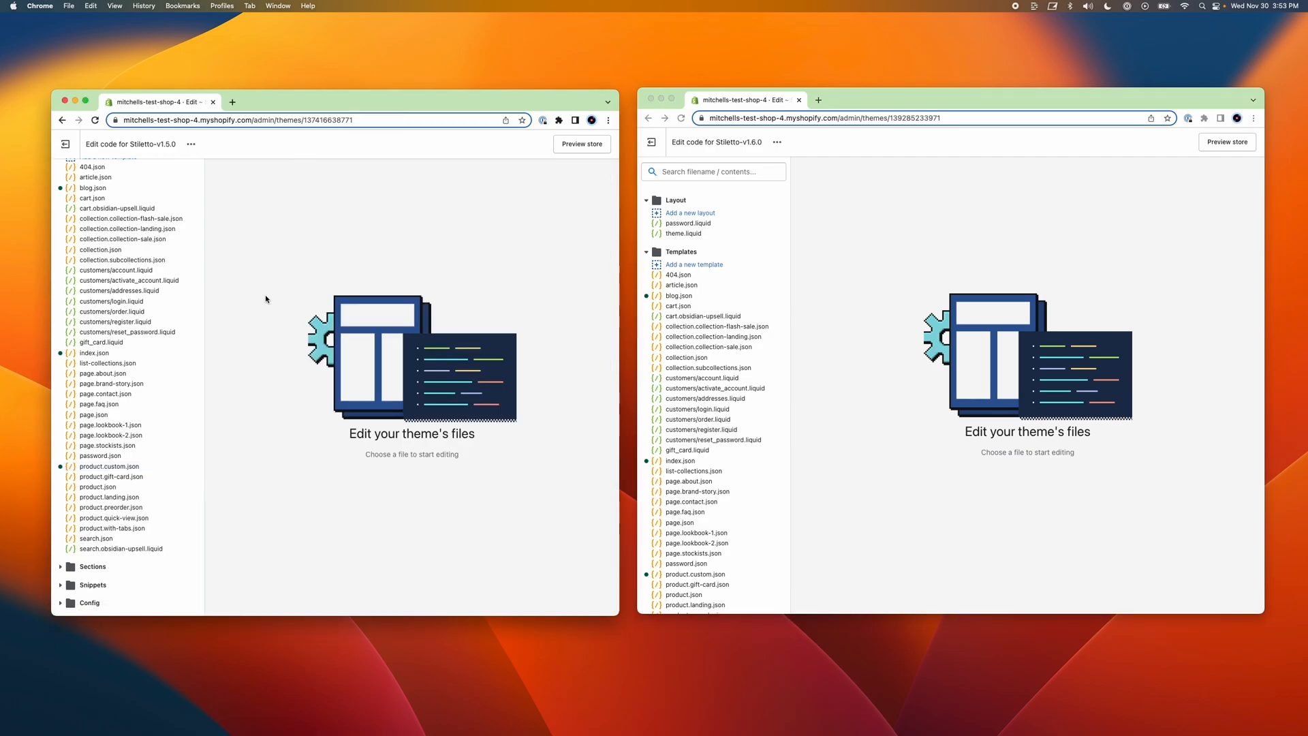
scroll("down", 3)
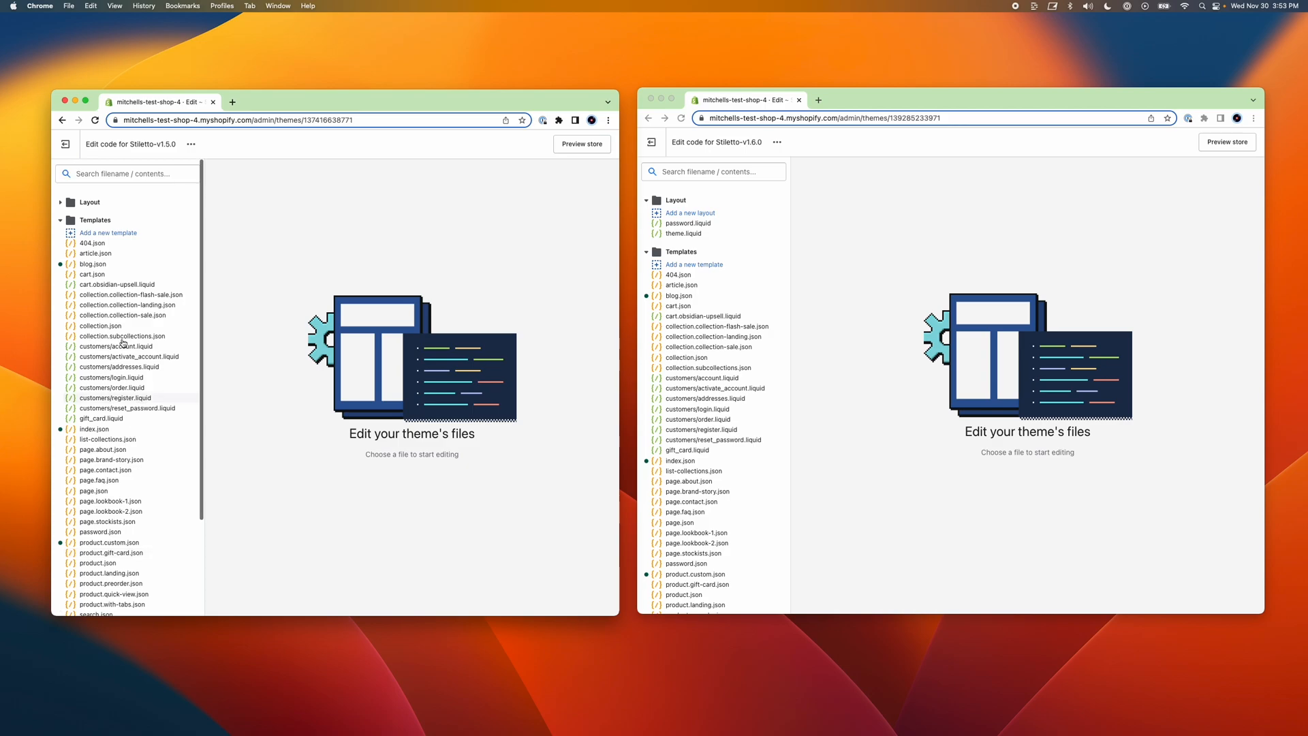
left_click(95, 220)
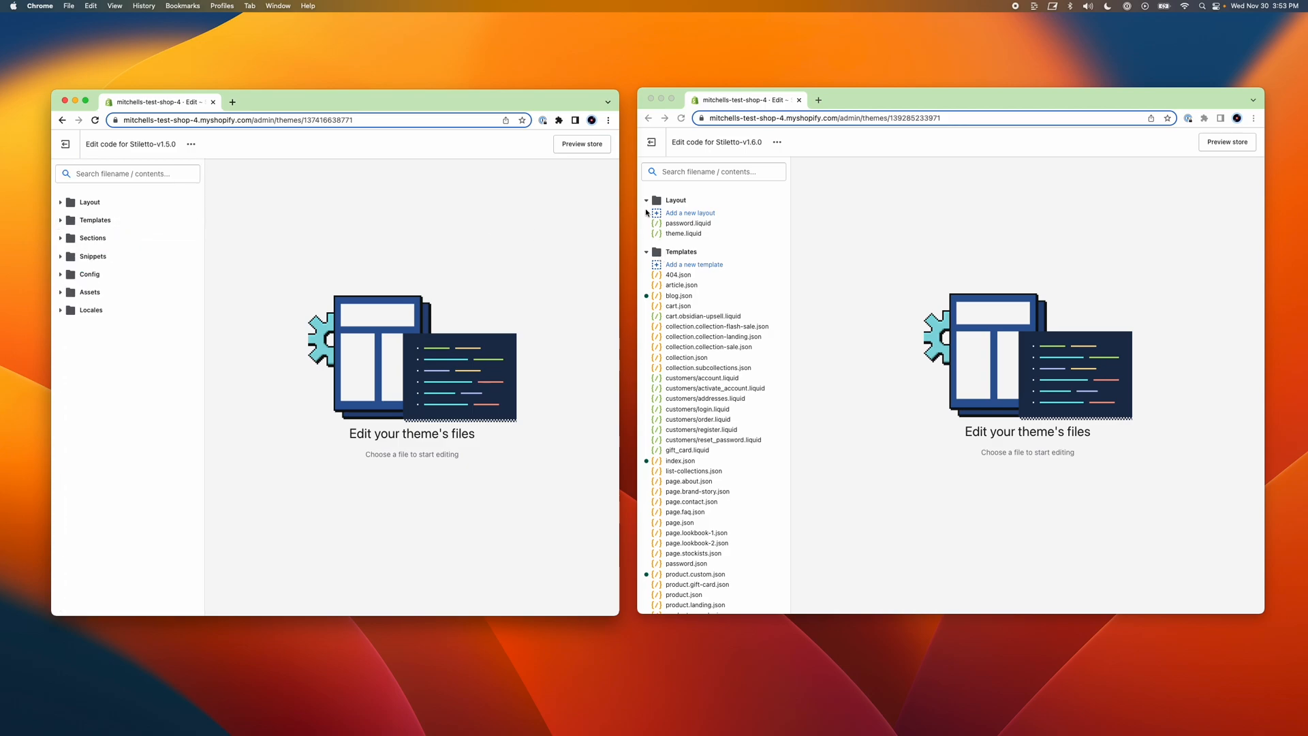
left_click(646, 200)
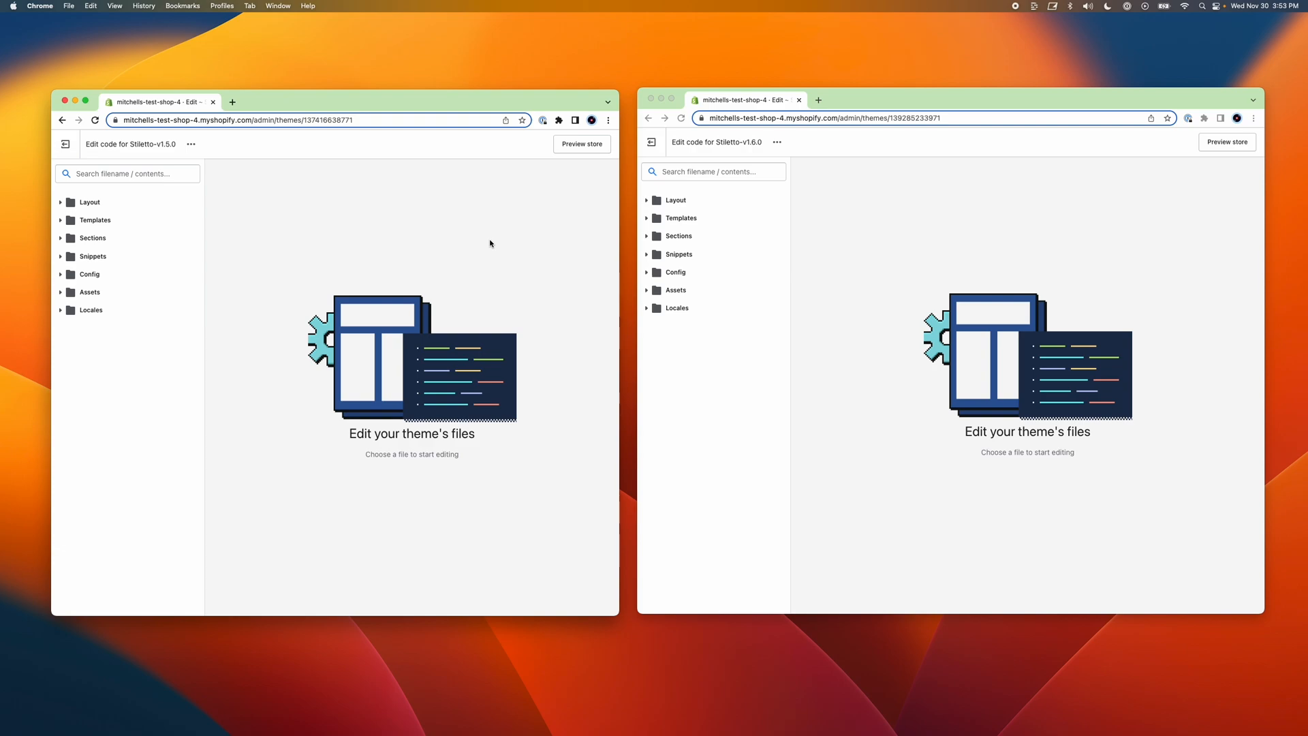
mouse_move(331, 256)
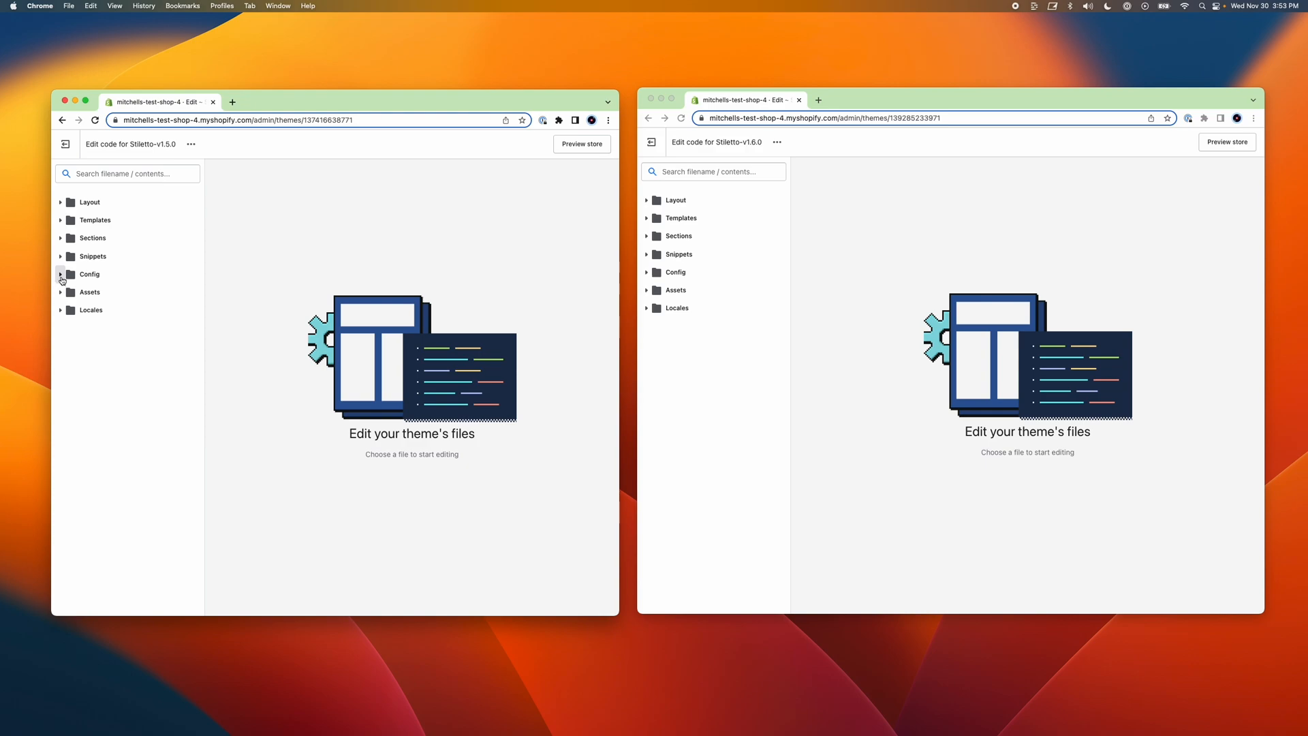
left_click(90, 274)
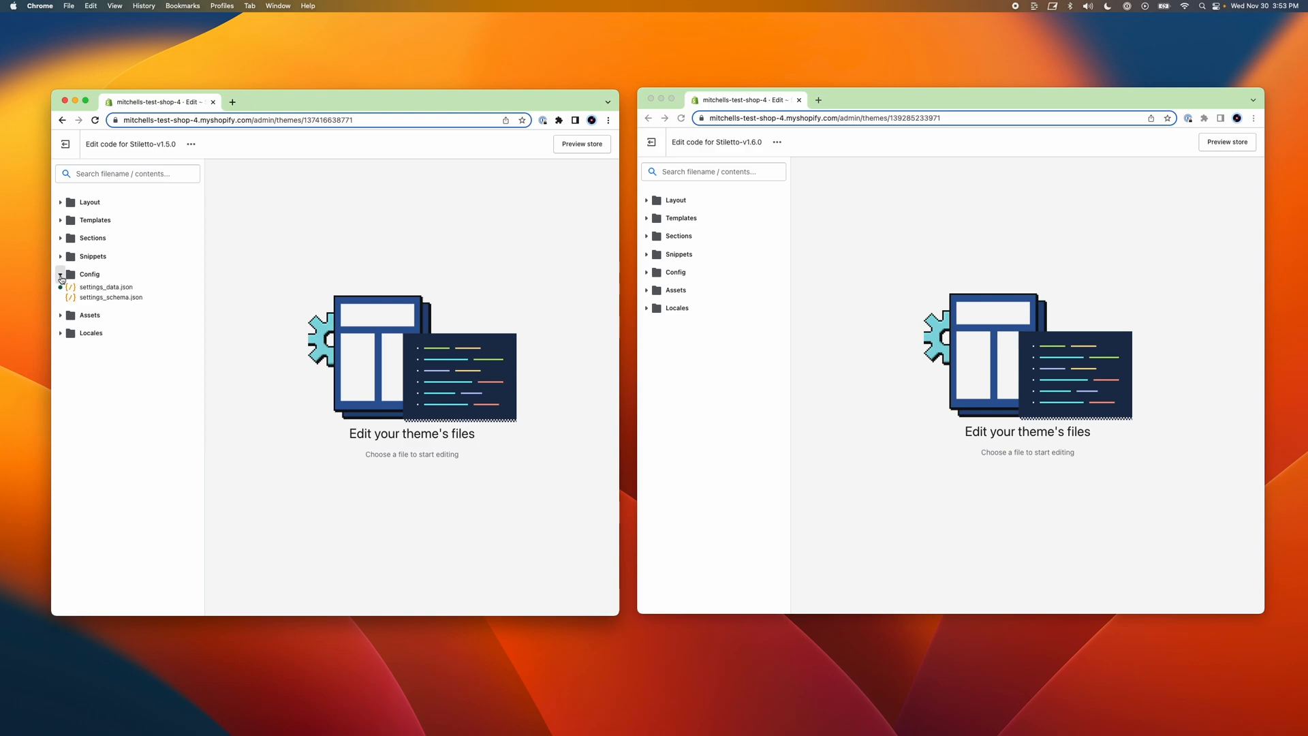
left_click(107, 287)
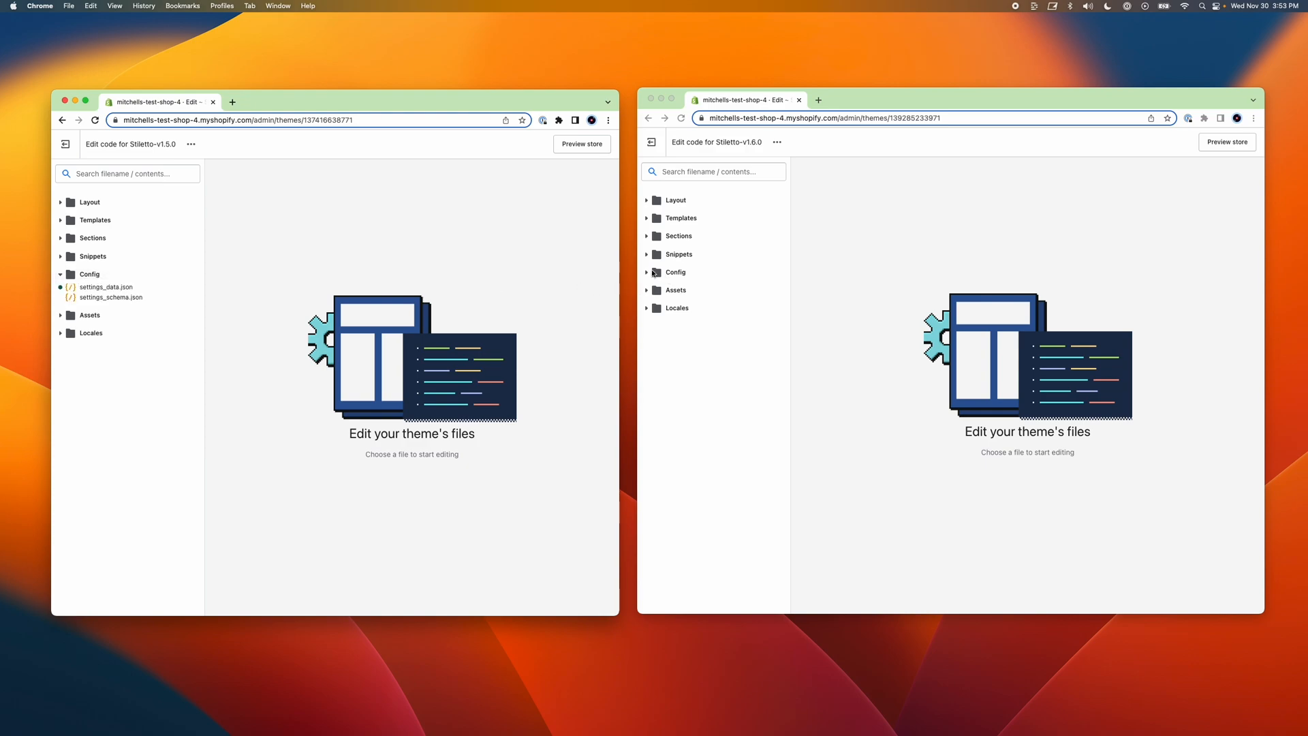
left_click(673, 272)
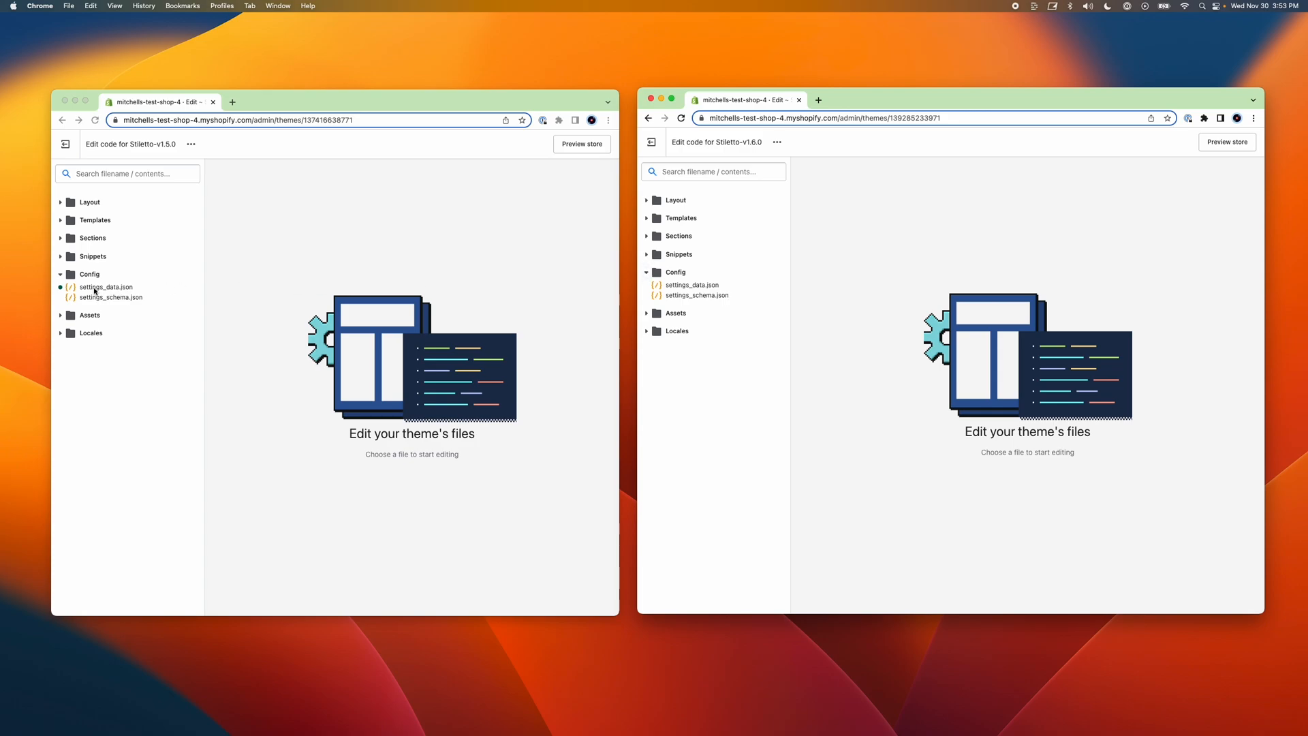
- Replace v1.6.0's settings_data.json contents with v1.5.0's theme settings and save the file
left_click(105, 287)
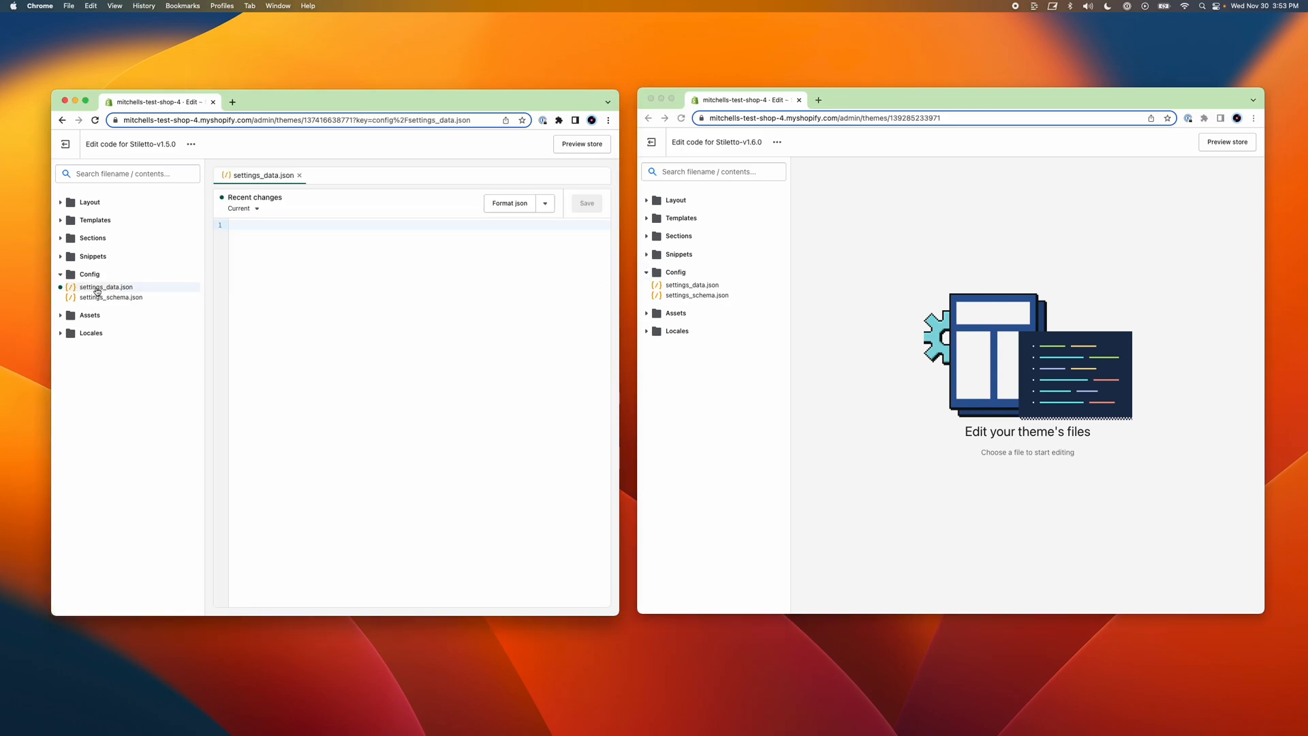
left_click(107, 287)
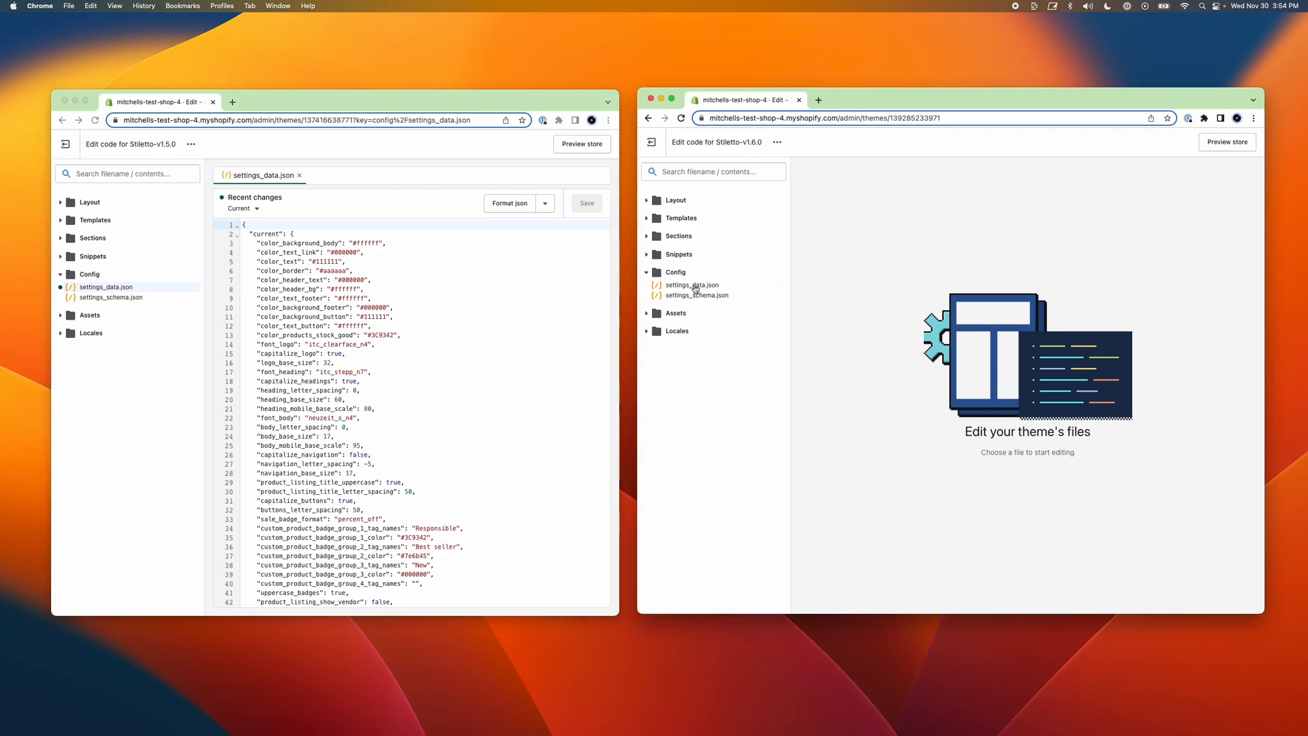
left_click(689, 285)
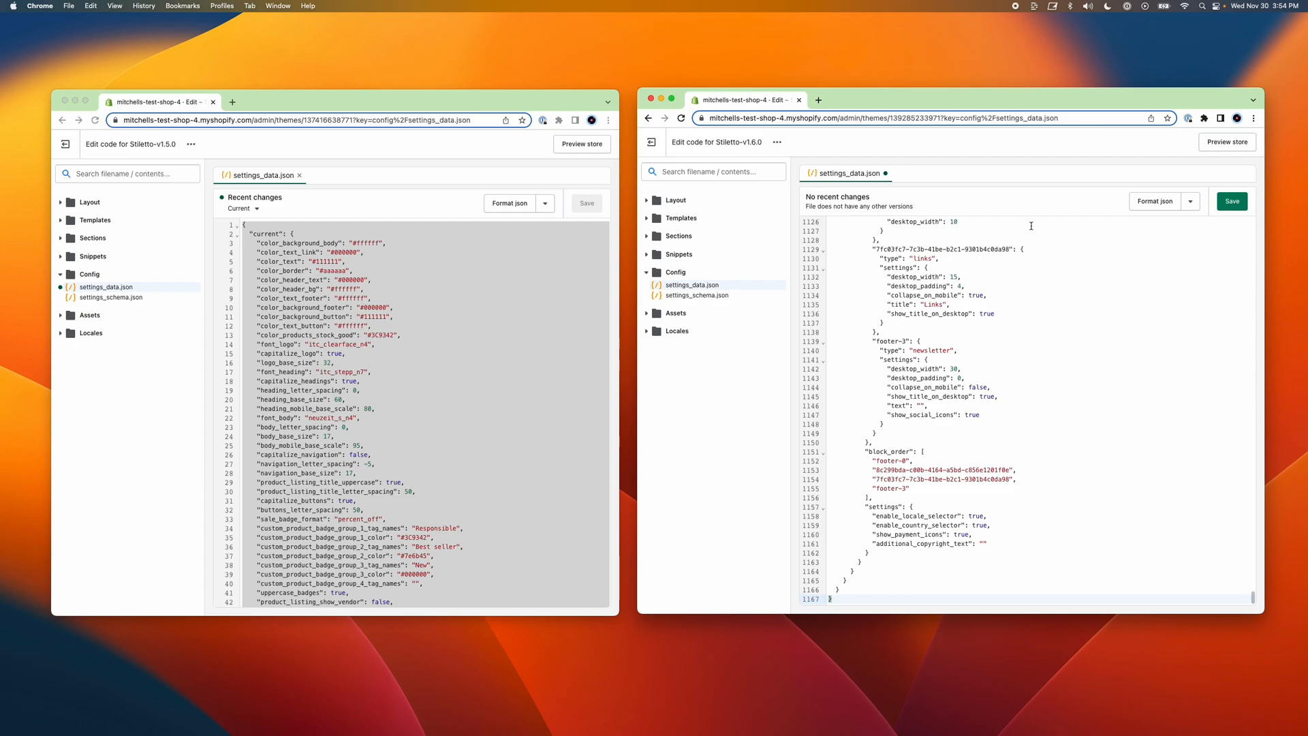
left_click(1232, 201)
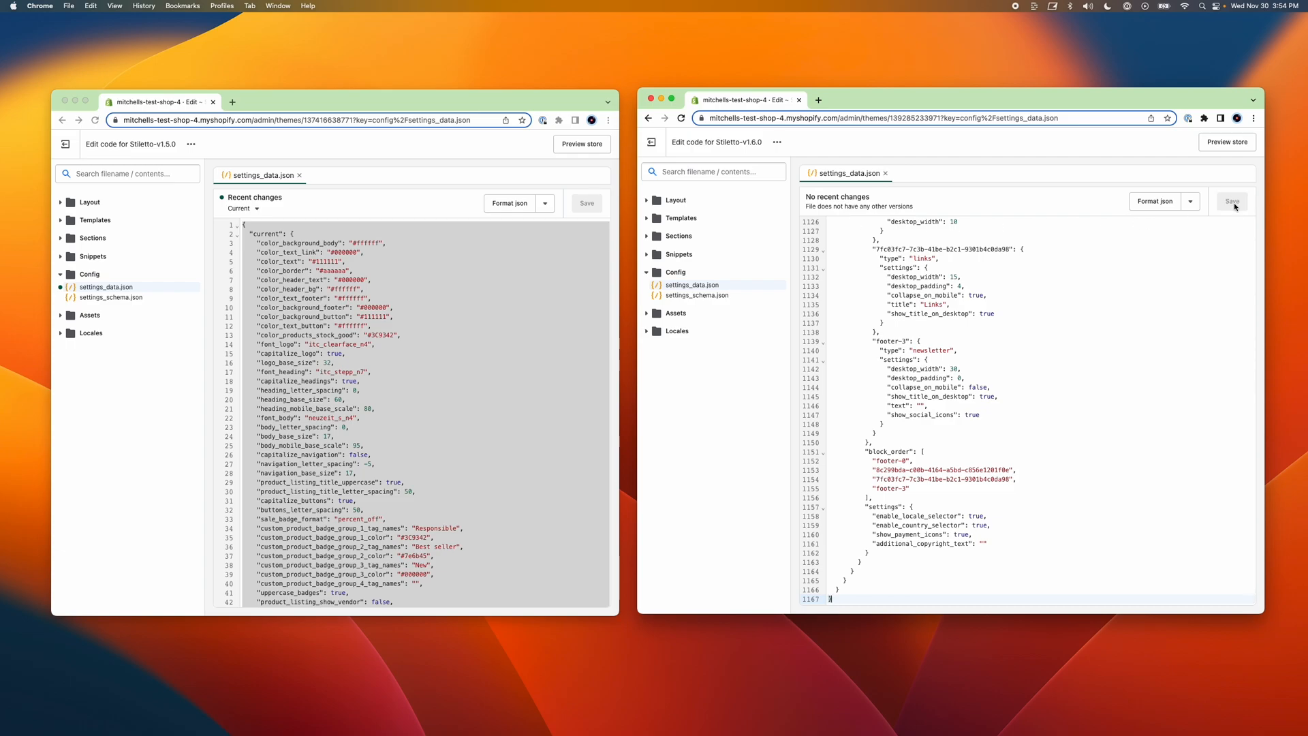
left_click(1231, 203)
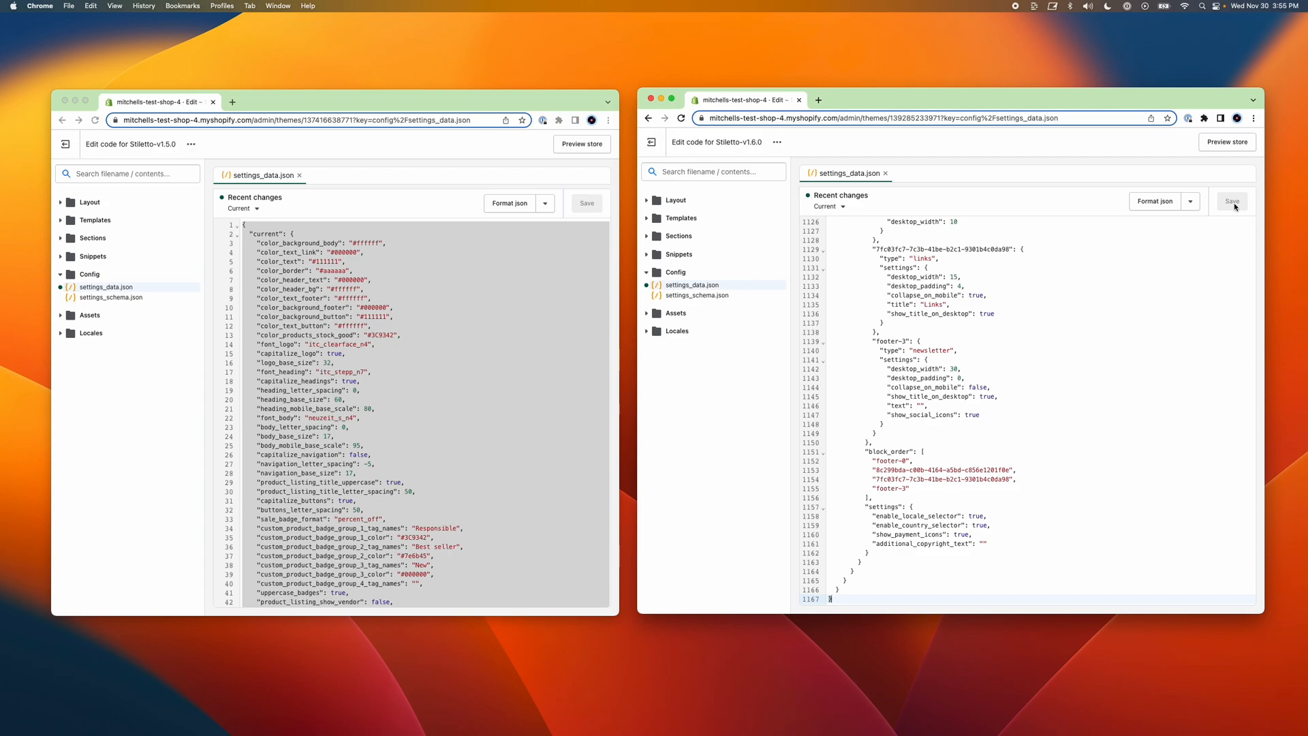
mouse_move(1227, 142)
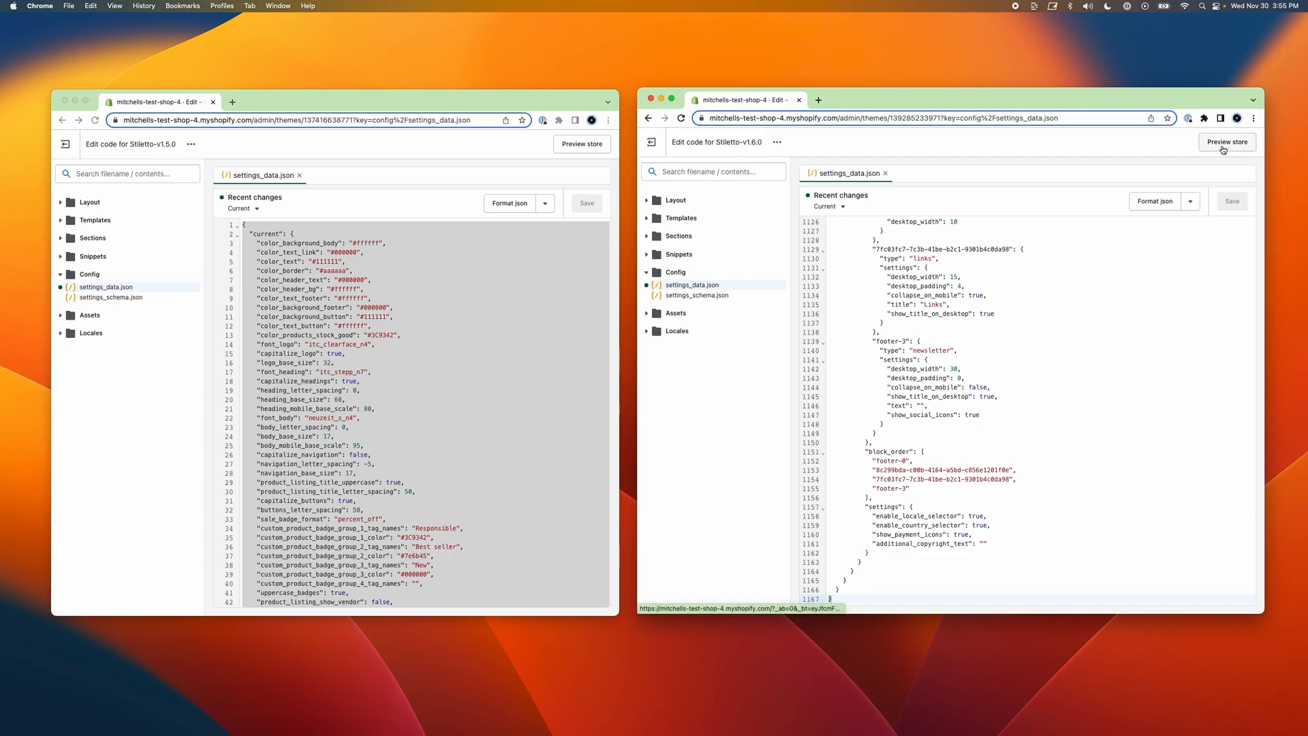